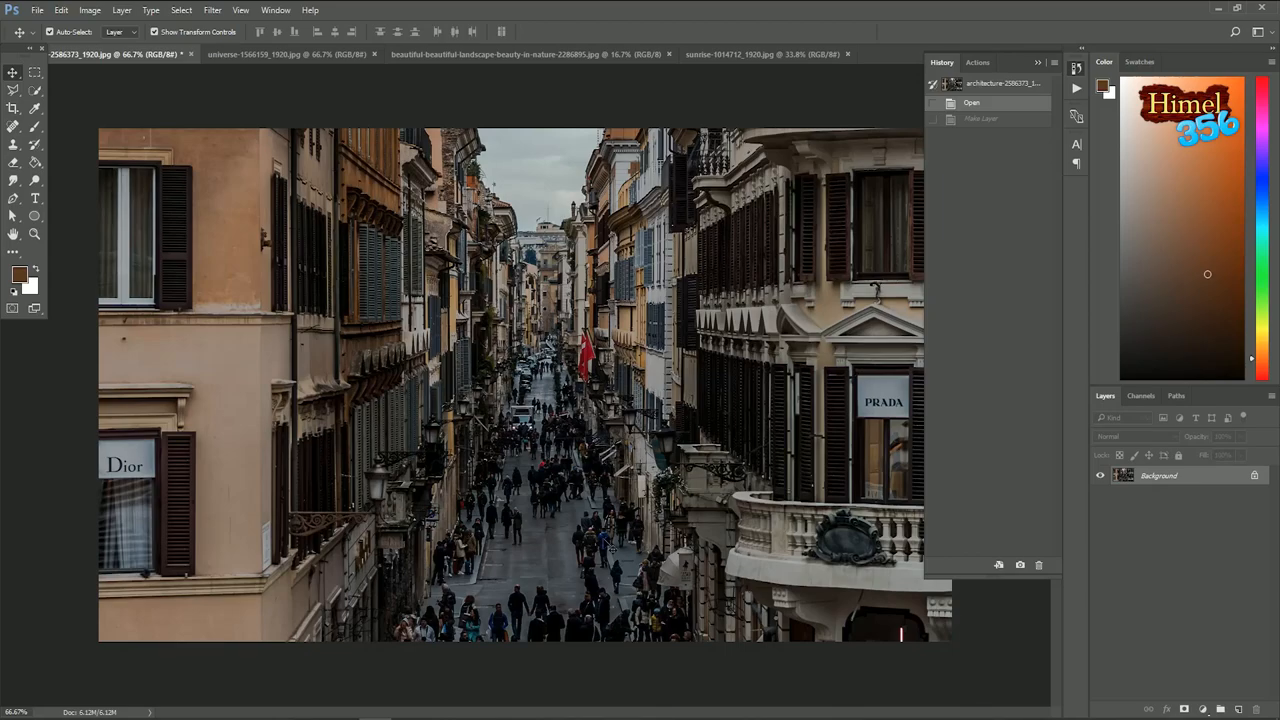
mouse_move(708, 360)
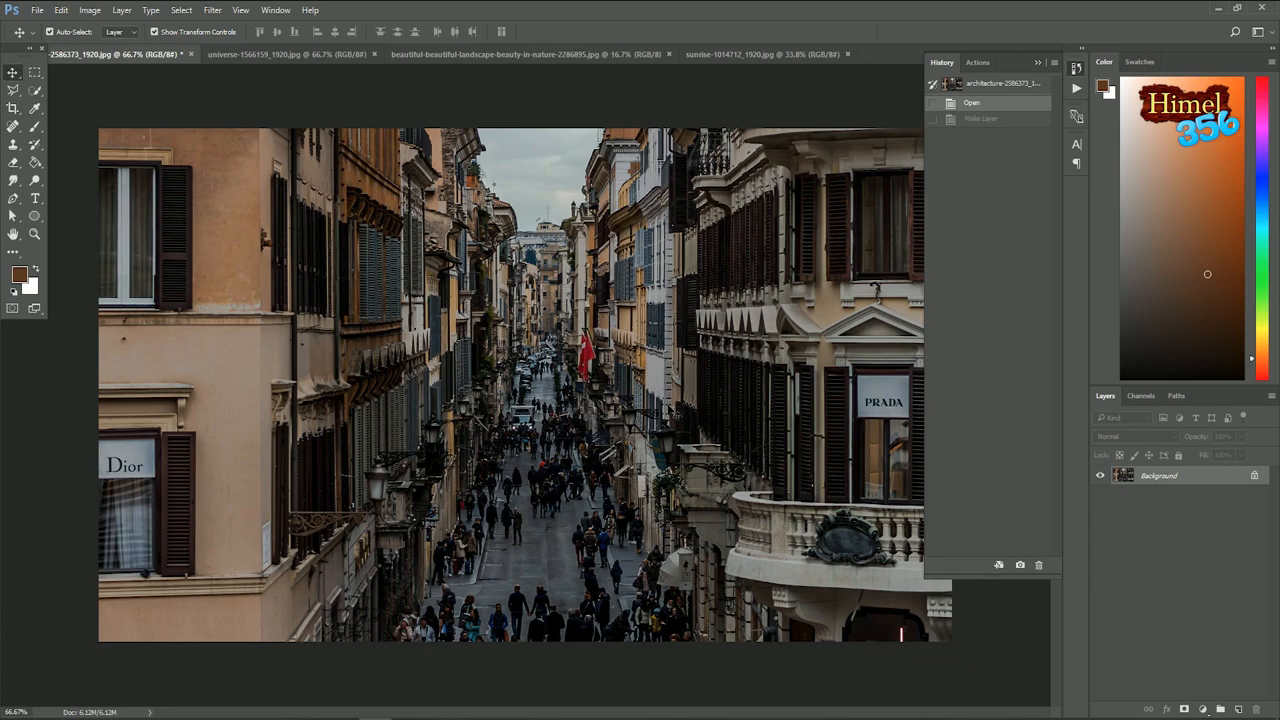
mouse_move(772, 415)
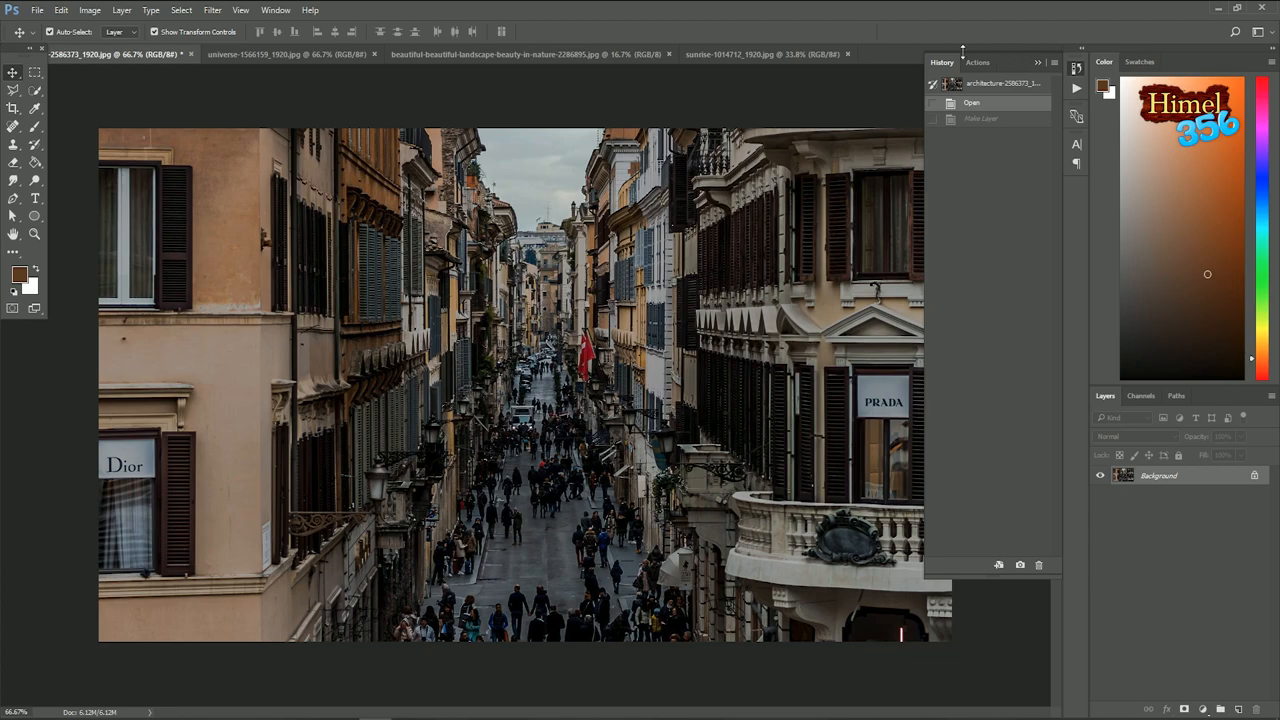
- Show the Actions panel listing the saved action sets, including the Burn 2 sets
left_click(977, 62)
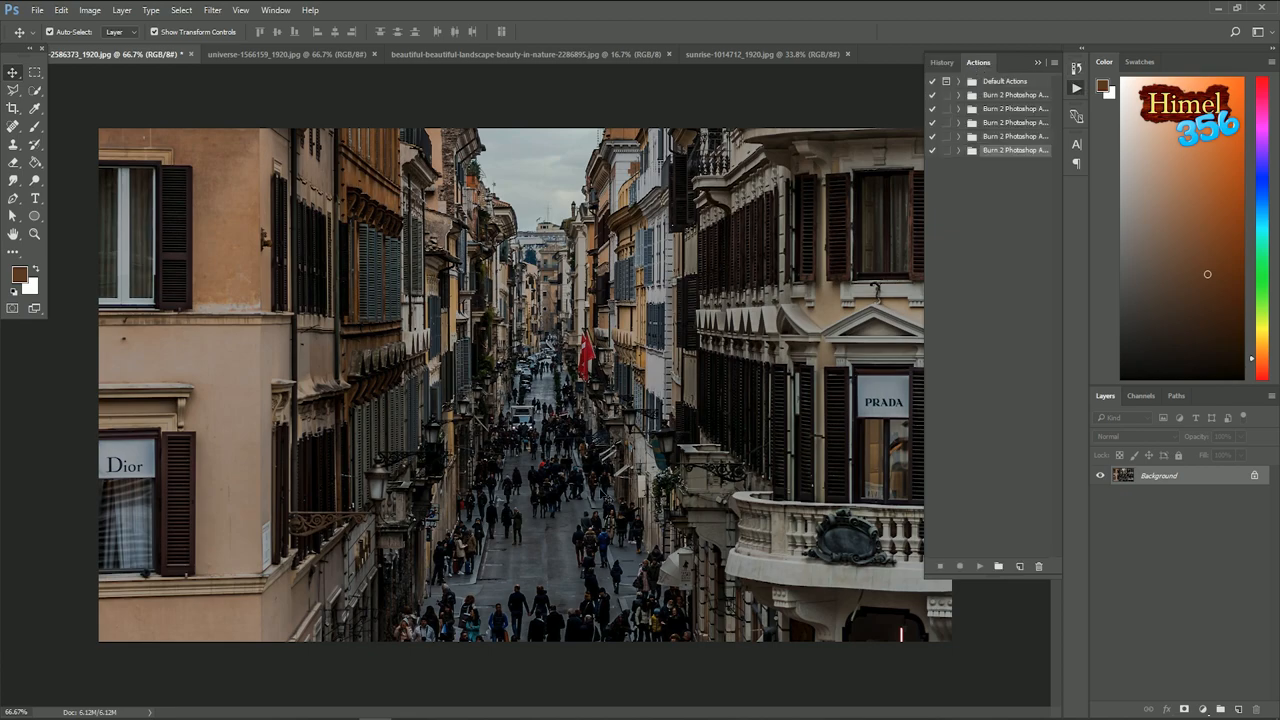
mouse_move(833, 428)
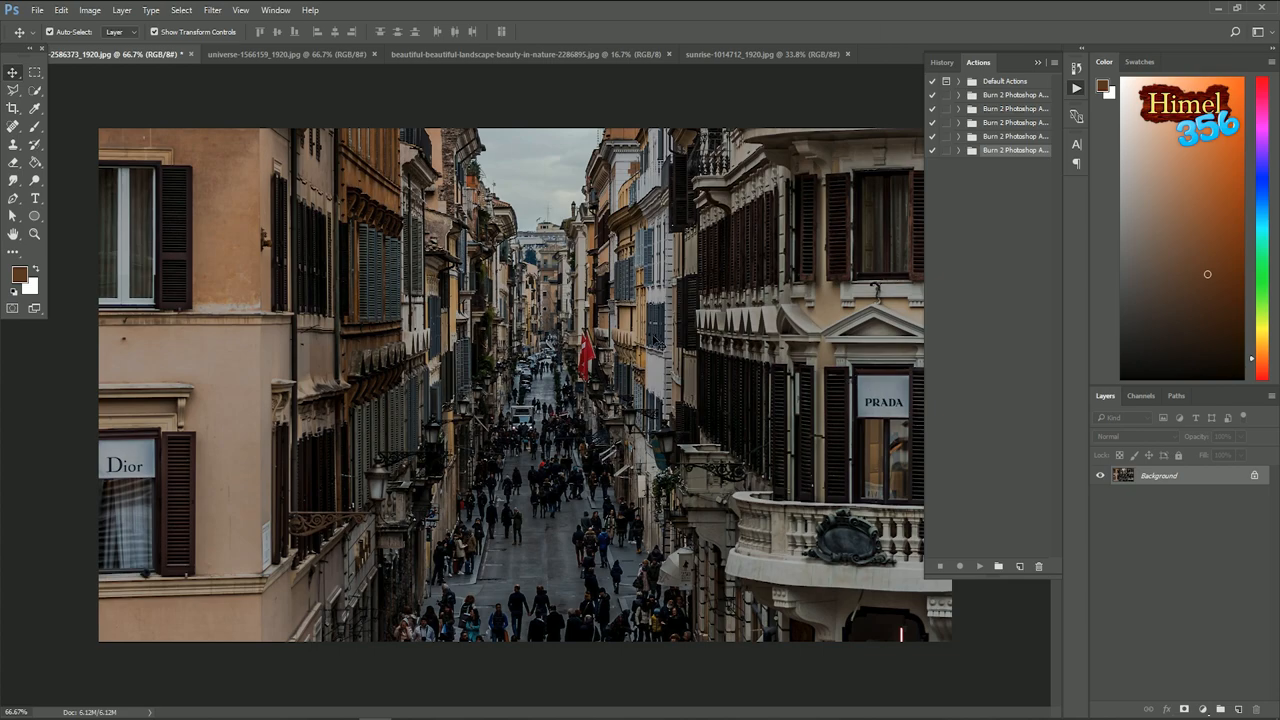
mouse_move(347, 268)
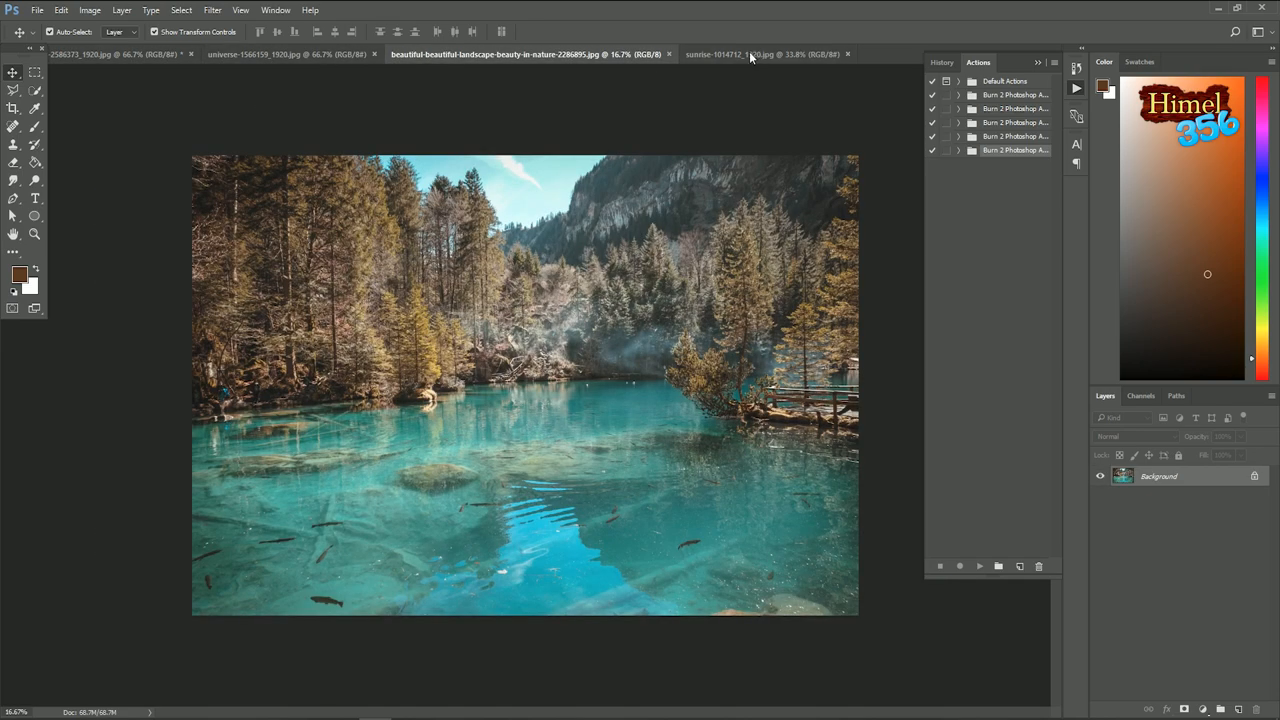
- Browse the universe and sunrise photos, then return to the Rome street photo's History panel
left_click(283, 54)
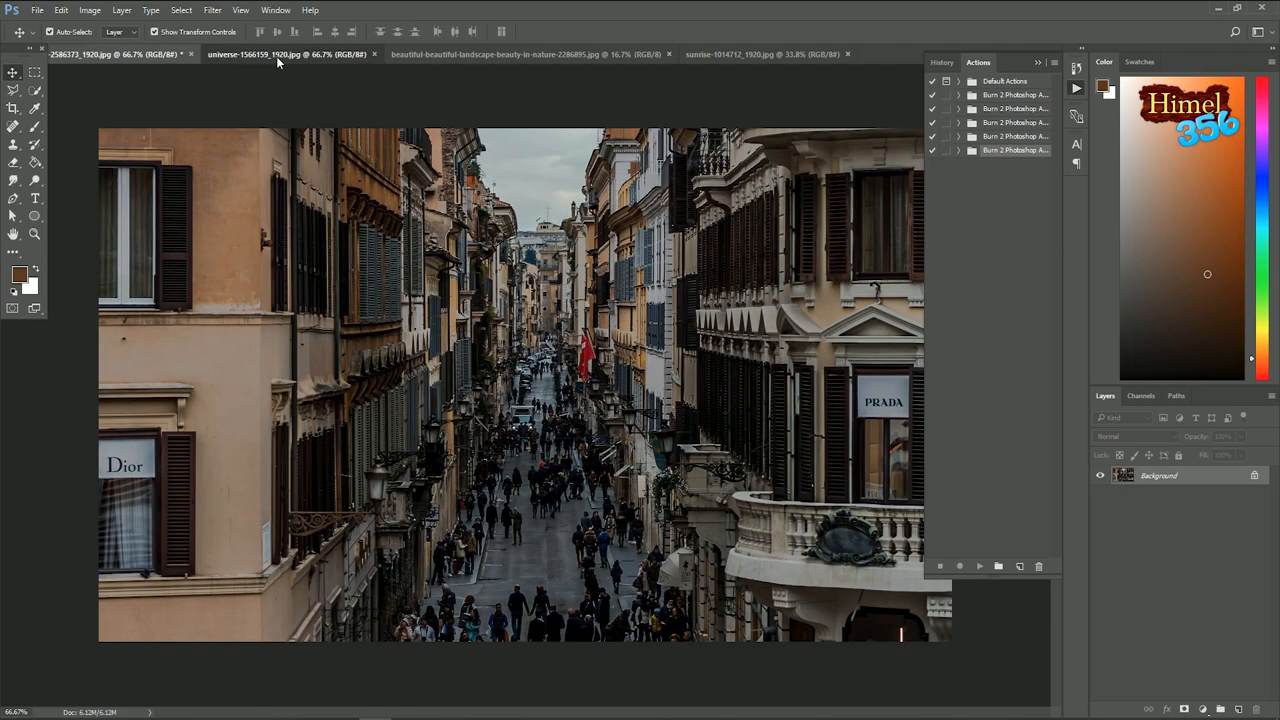
left_click(760, 54)
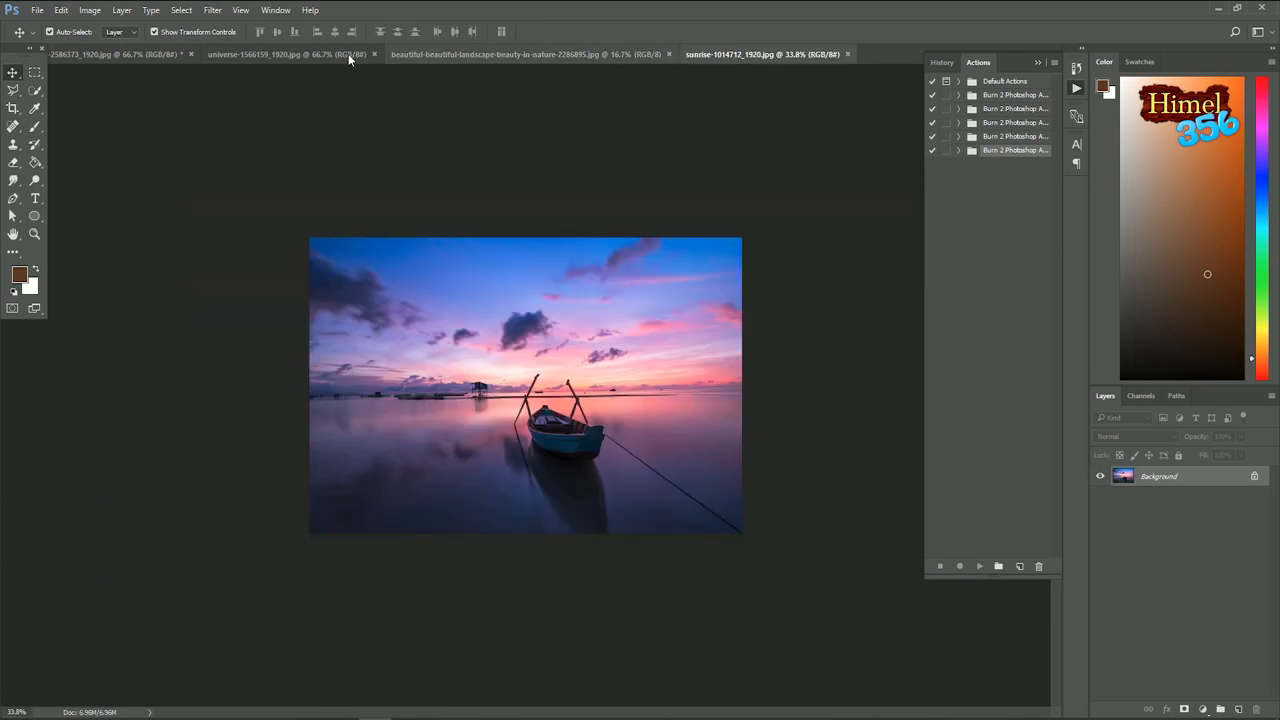
left_click(110, 54)
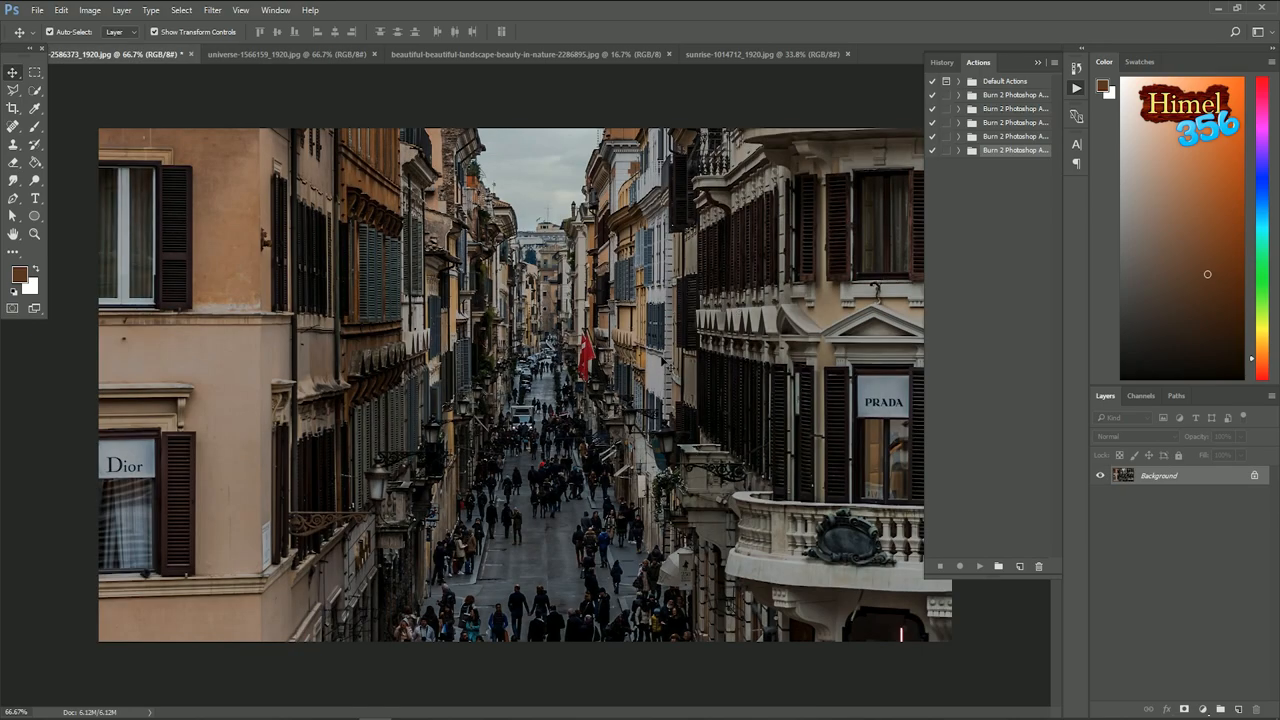
mouse_move(578, 188)
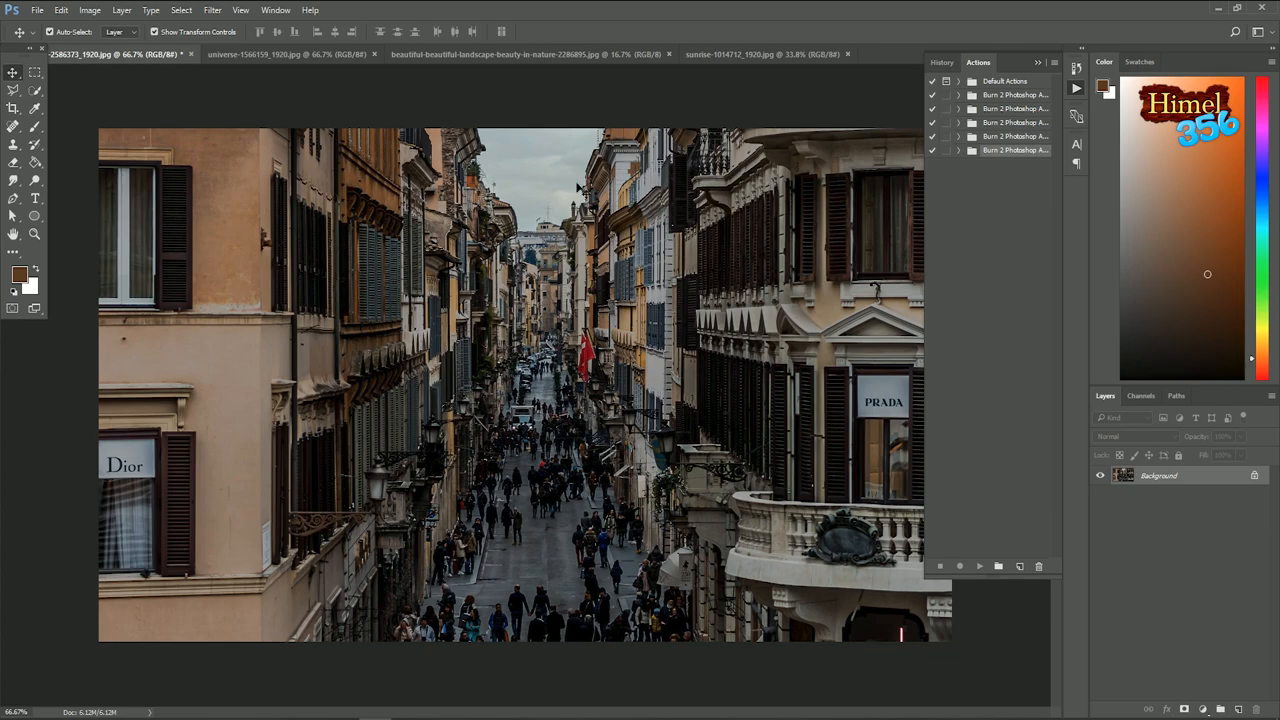
left_click(290, 54)
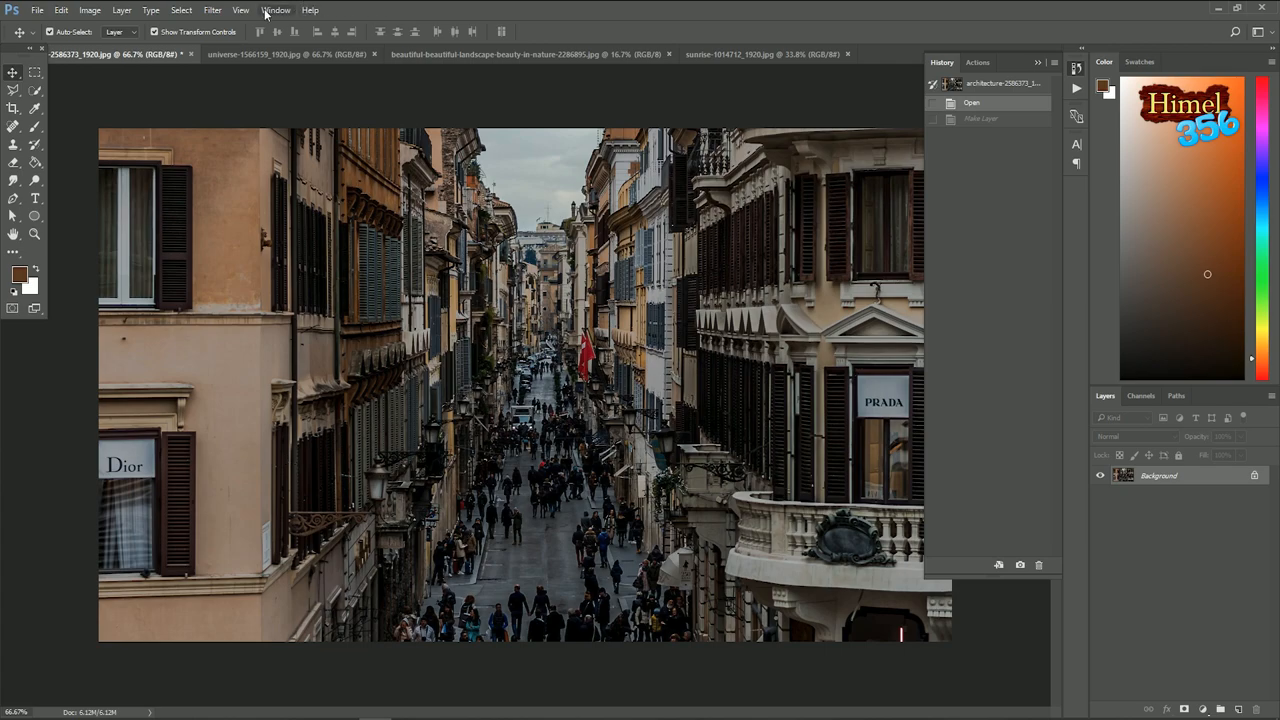
- Bring up the Actions panel again from the Window menu
left_click(276, 10)
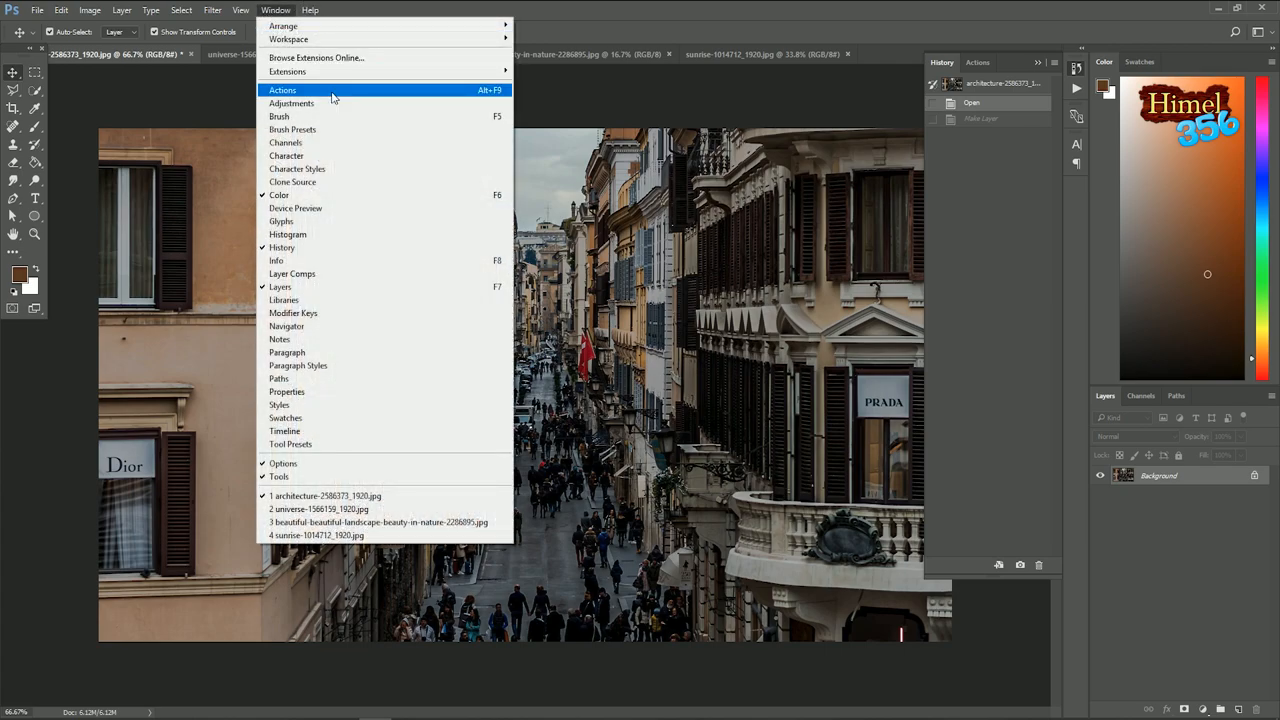
left_click(282, 90)
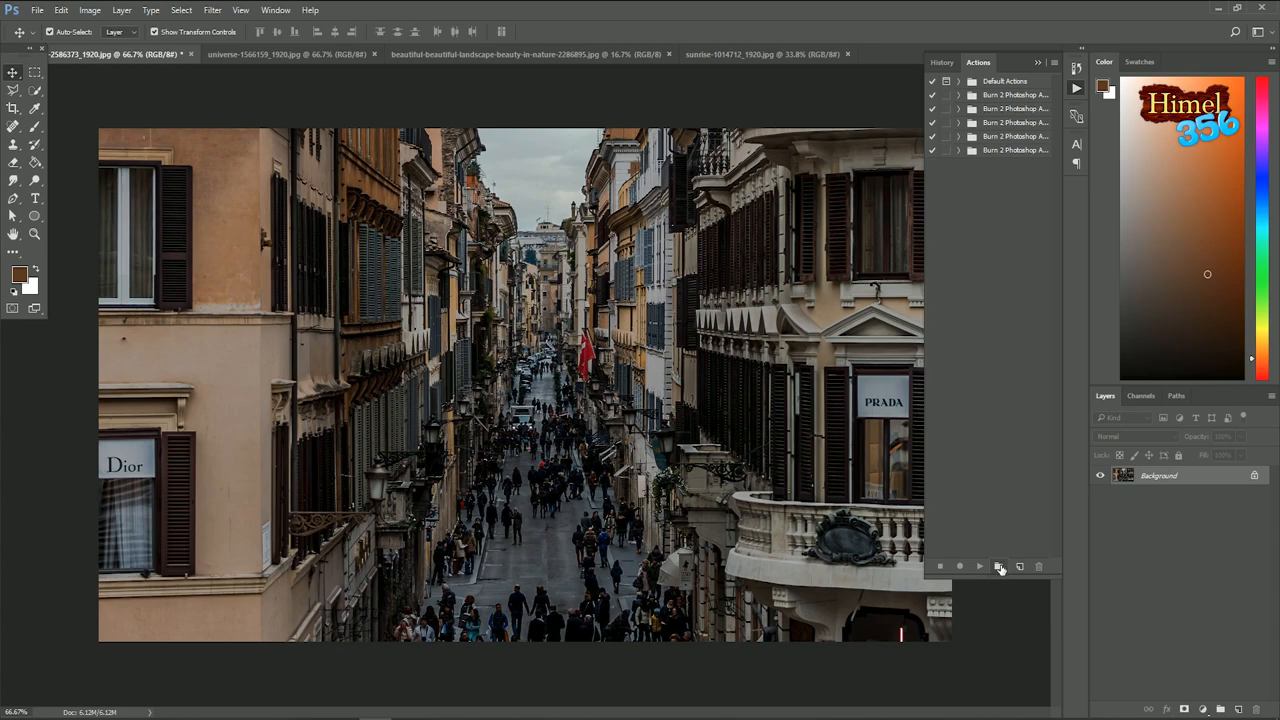
- Create a new action set named 'Himel356'
left_click(1000, 566)
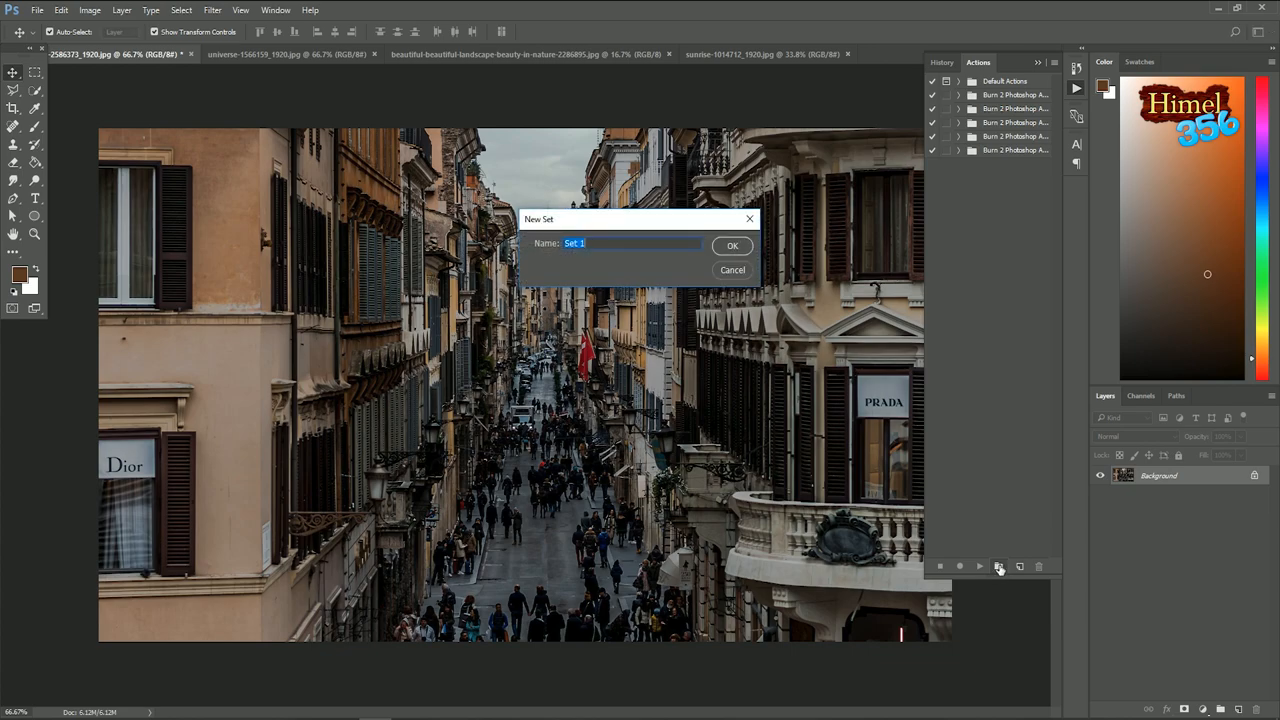
type("Himel356")
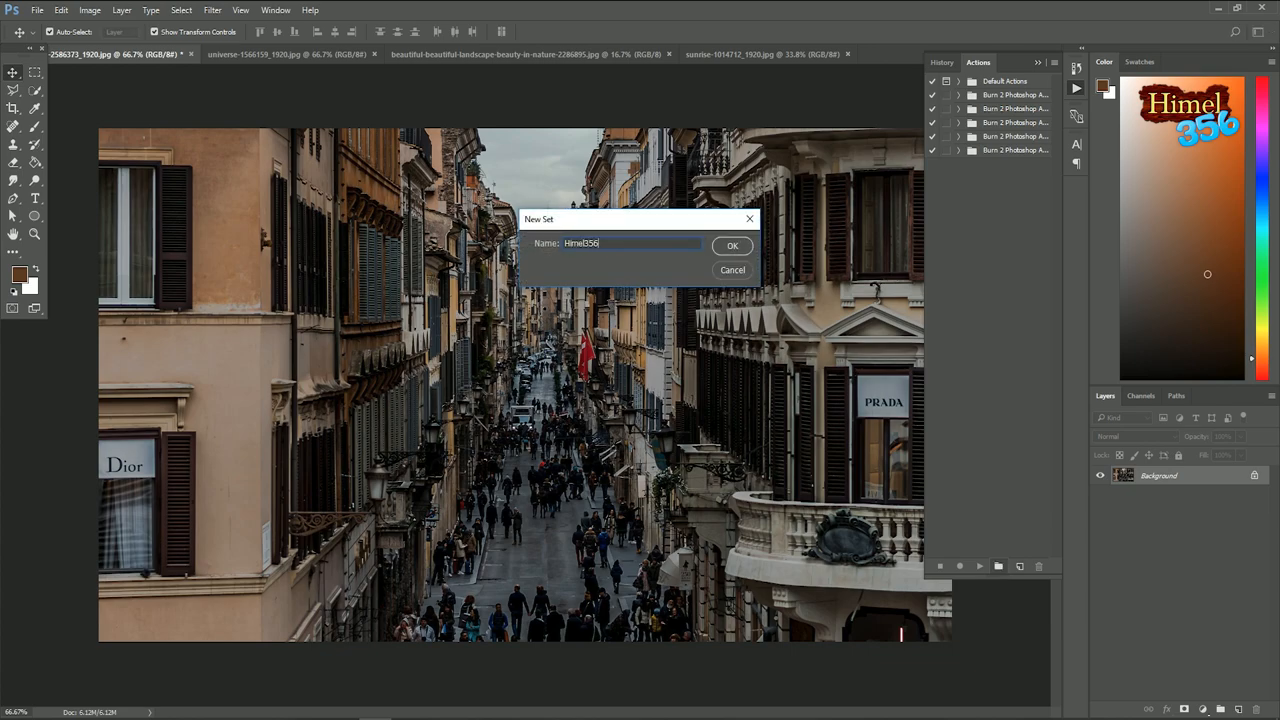
left_click(732, 246)
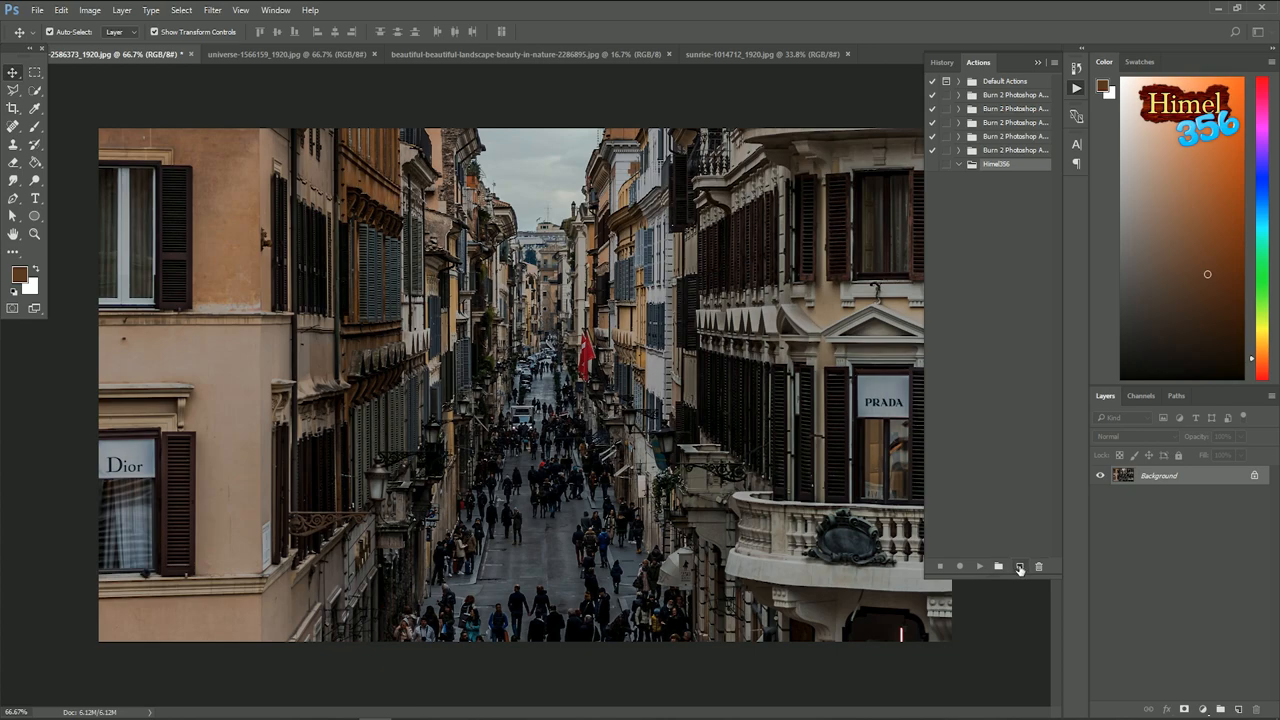
mouse_move(1021, 571)
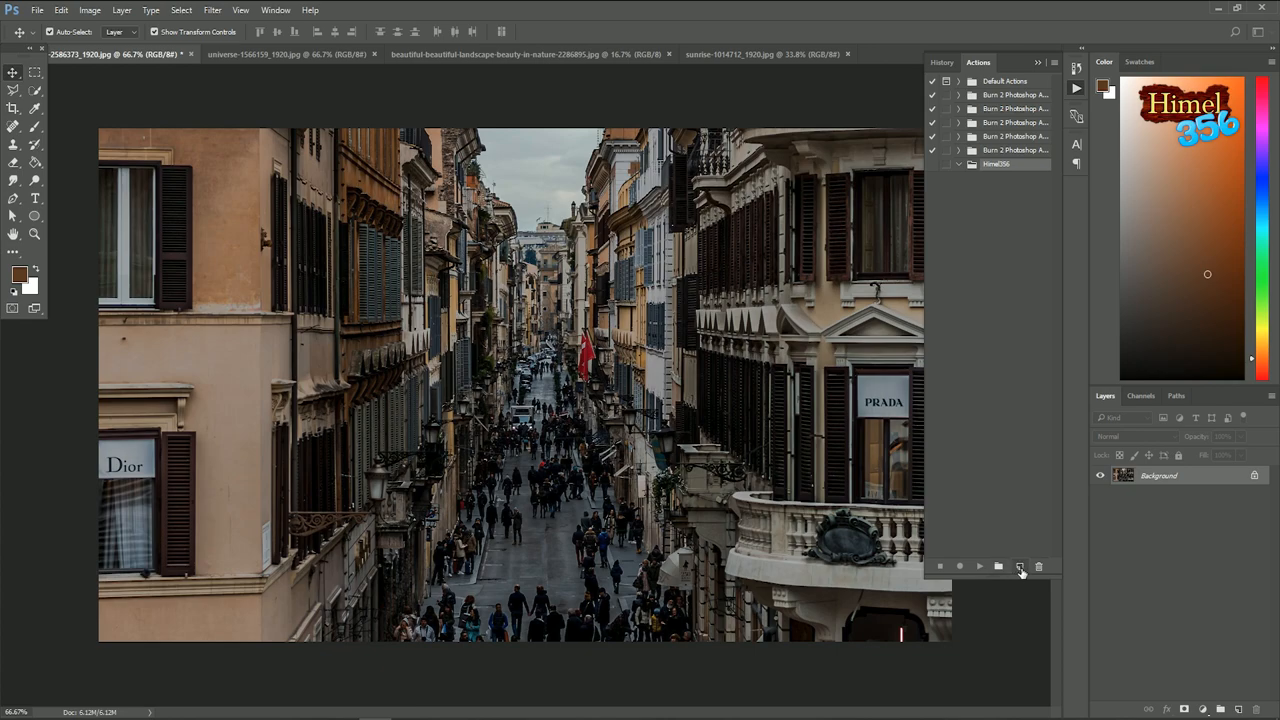
mouse_move(1020, 567)
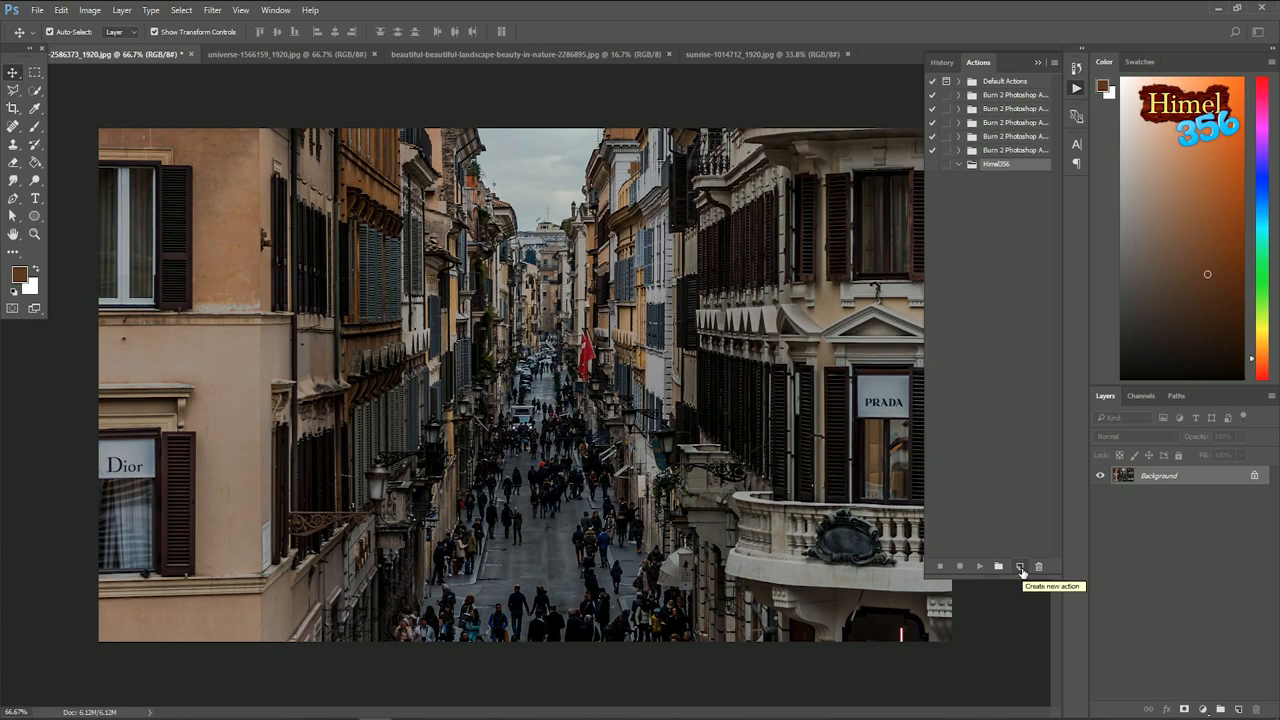
- Start a new action named 'resize4kBW' in the Himel356 set
left_click(1019, 566)
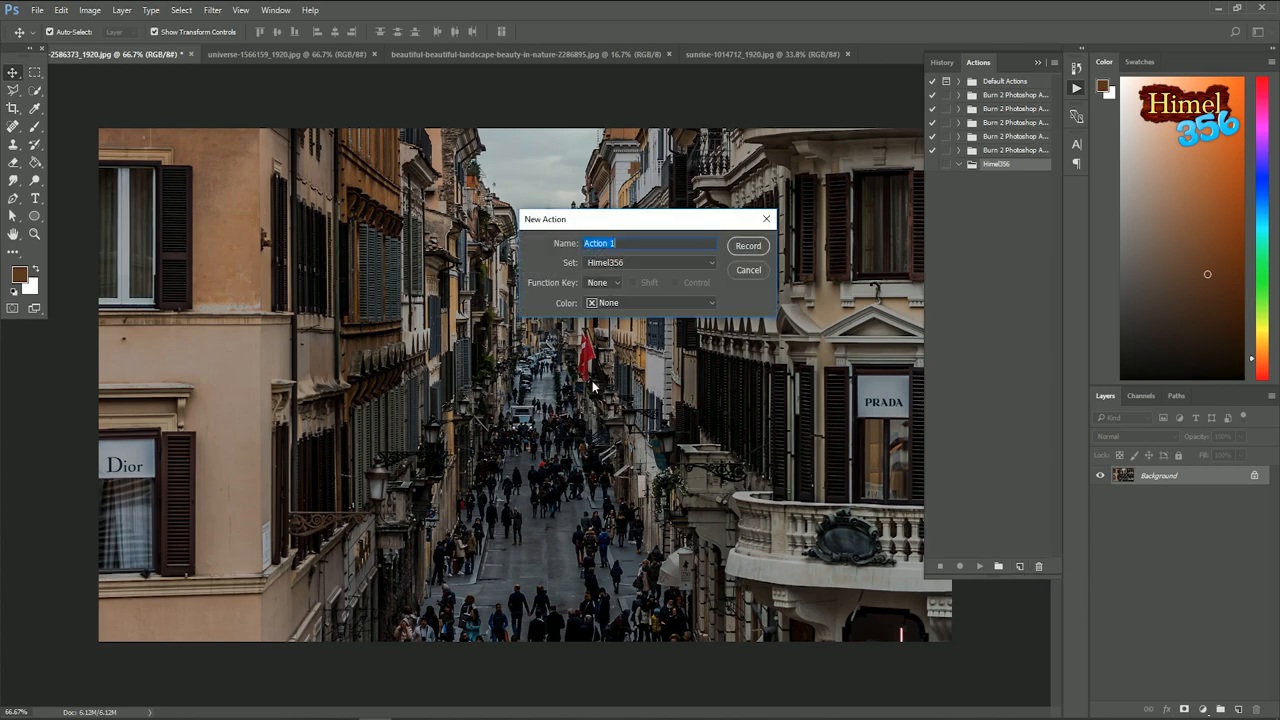
mouse_move(560, 257)
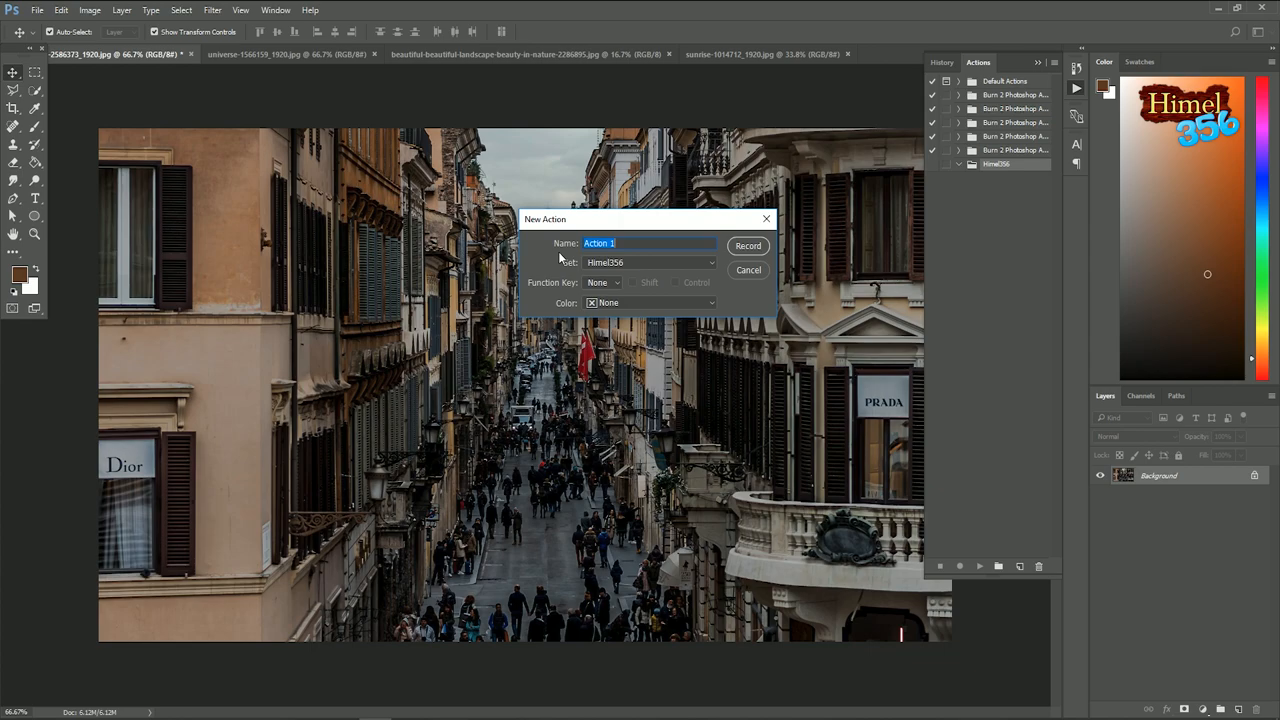
mouse_move(435, 387)
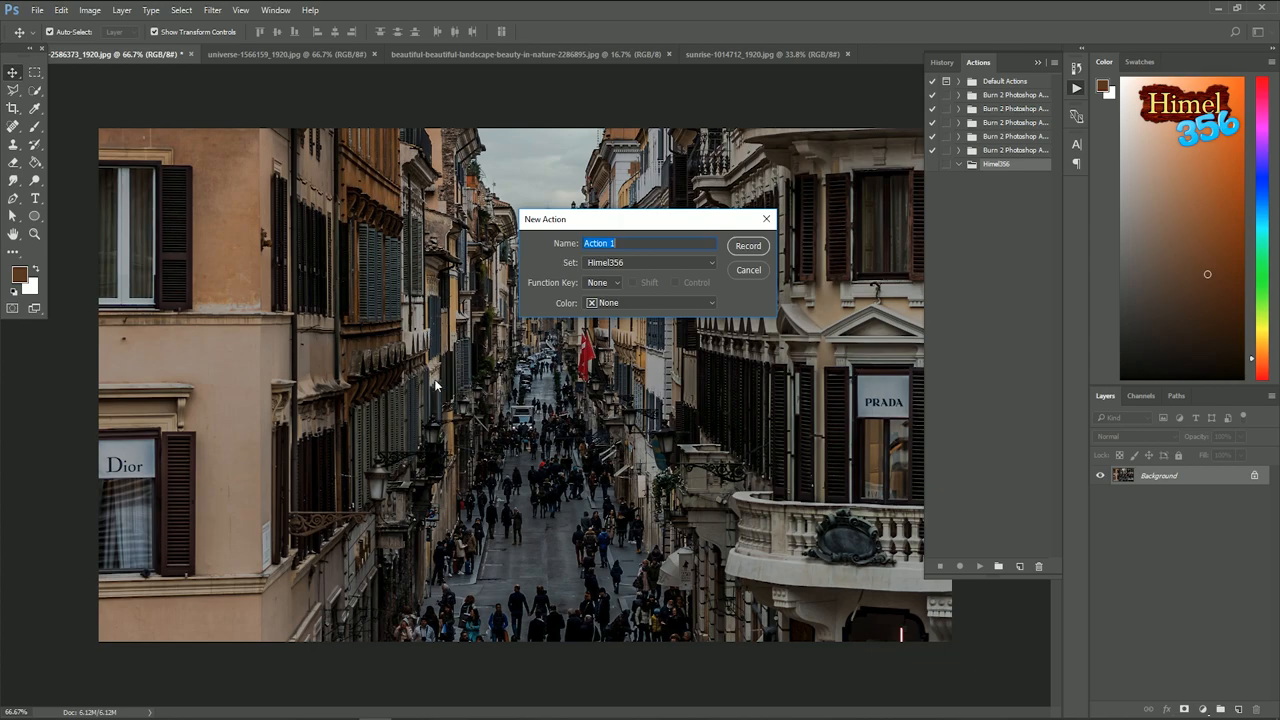
mouse_move(528, 280)
type("r")
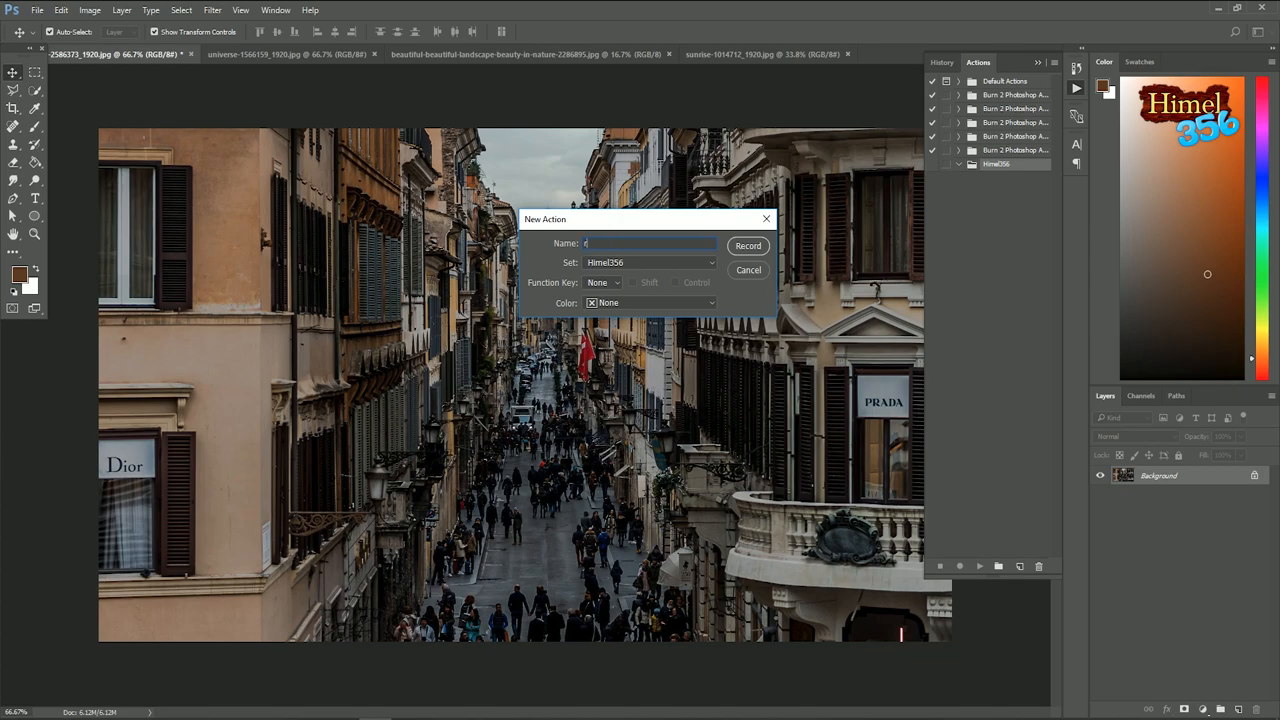
type("esize")
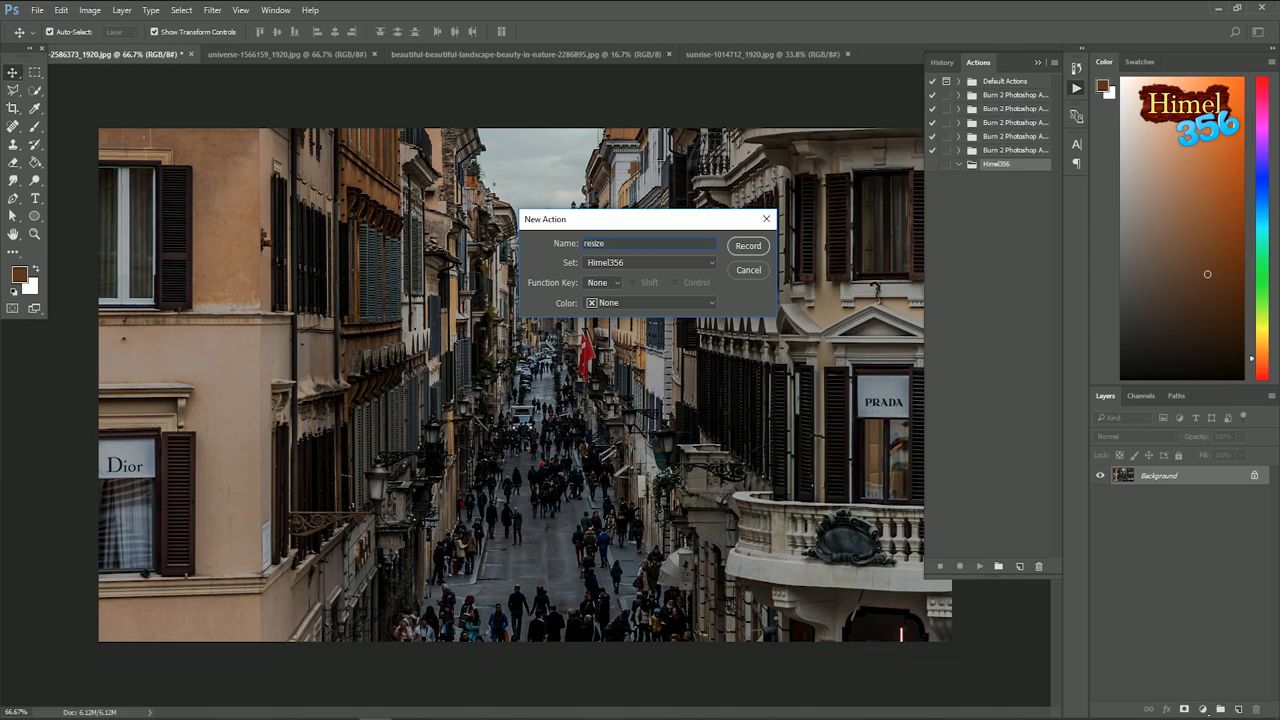
type("4k")
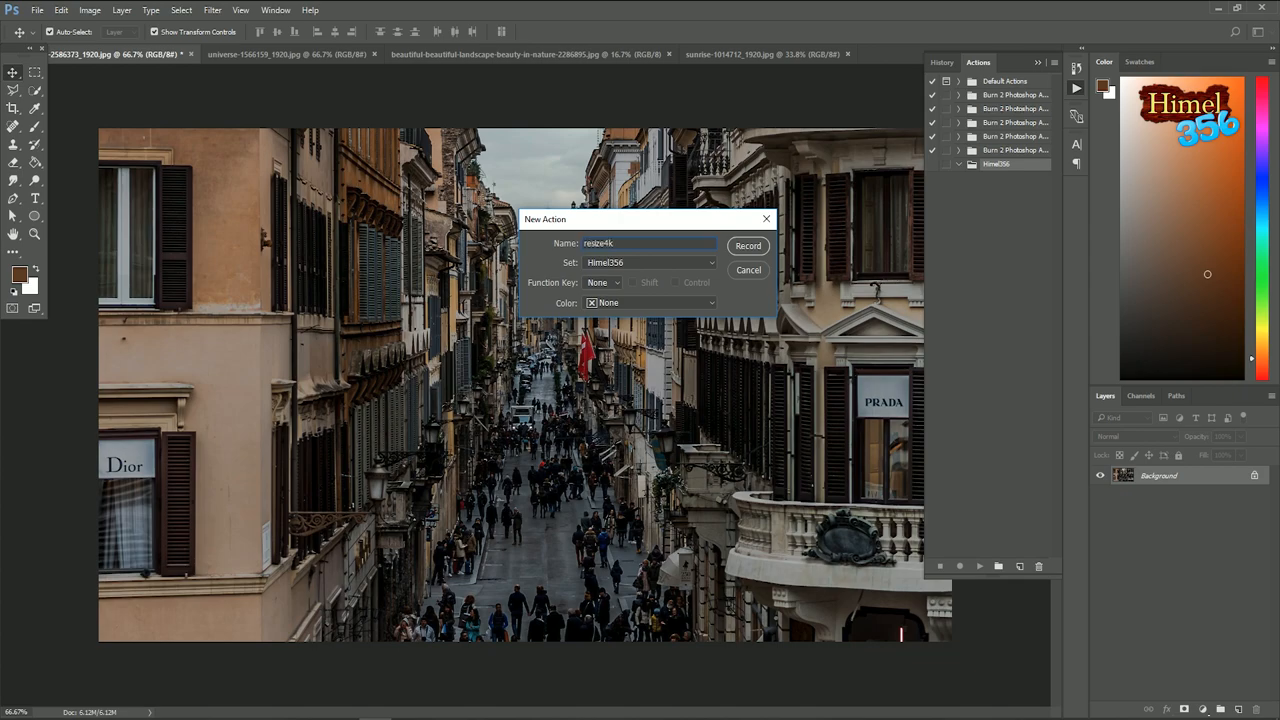
type("BW")
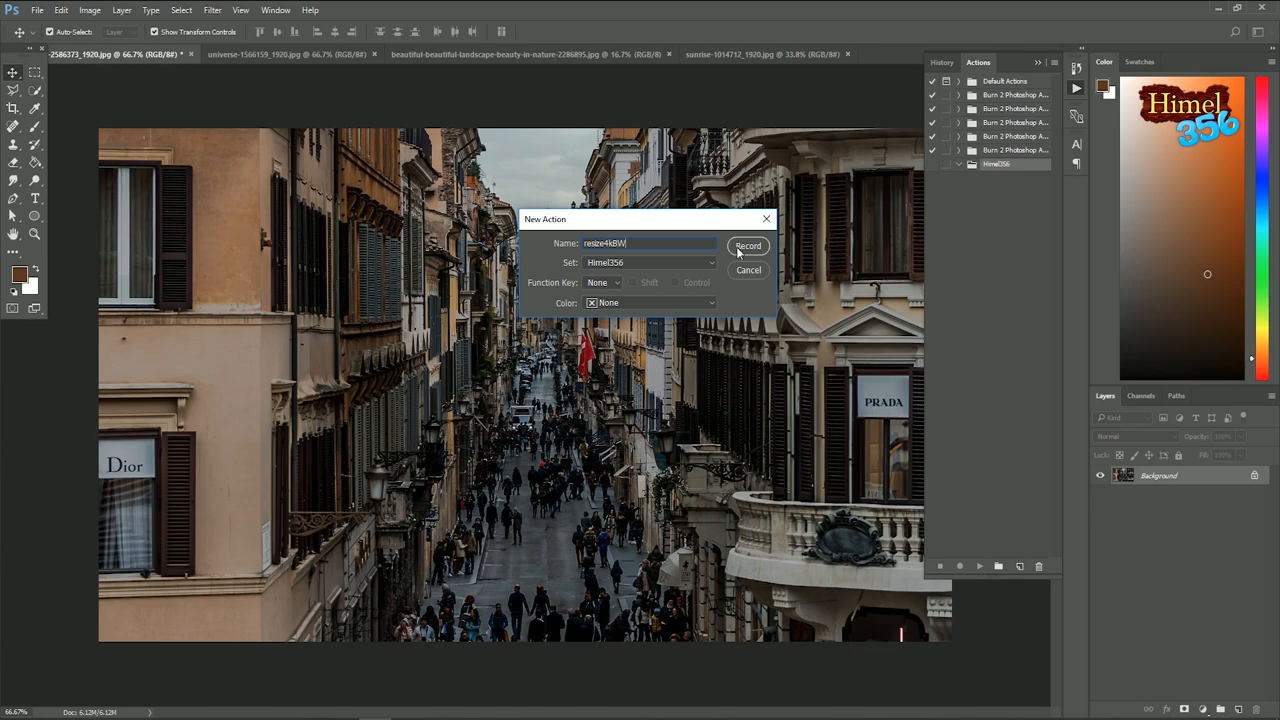
- Begin recording and convert the Background layer into Layer 0
left_click(748, 246)
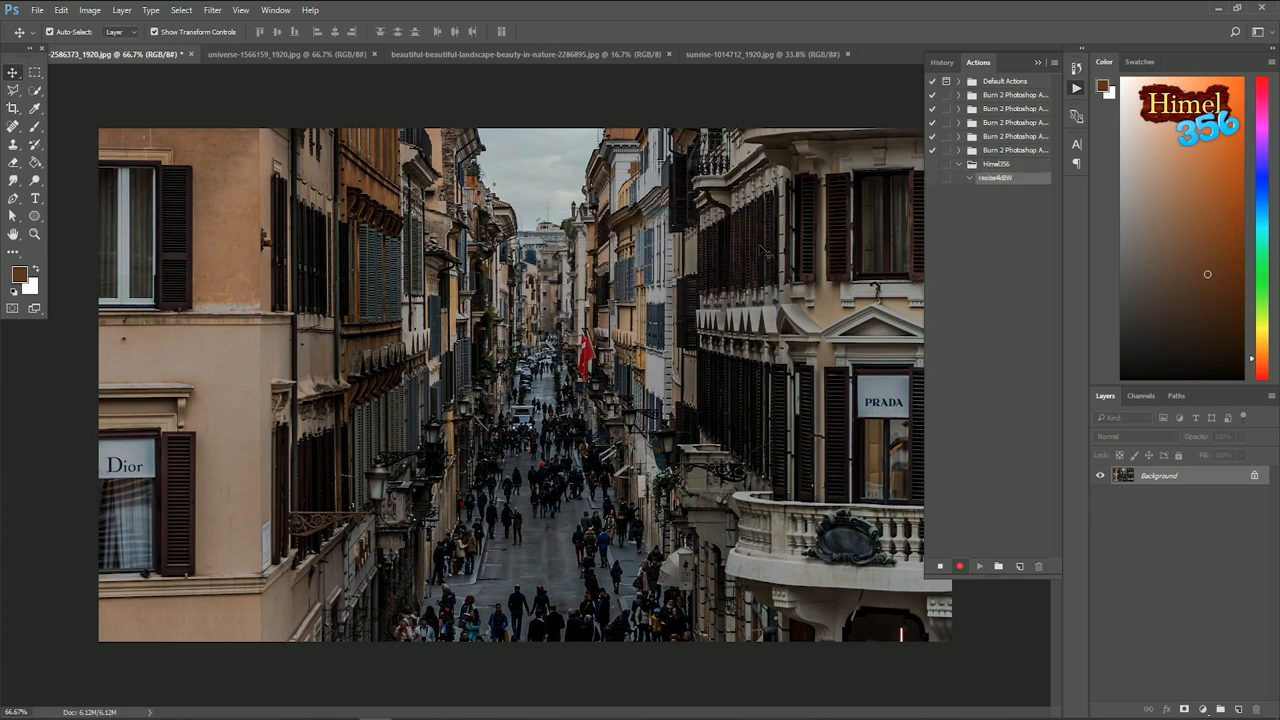
mouse_move(990, 498)
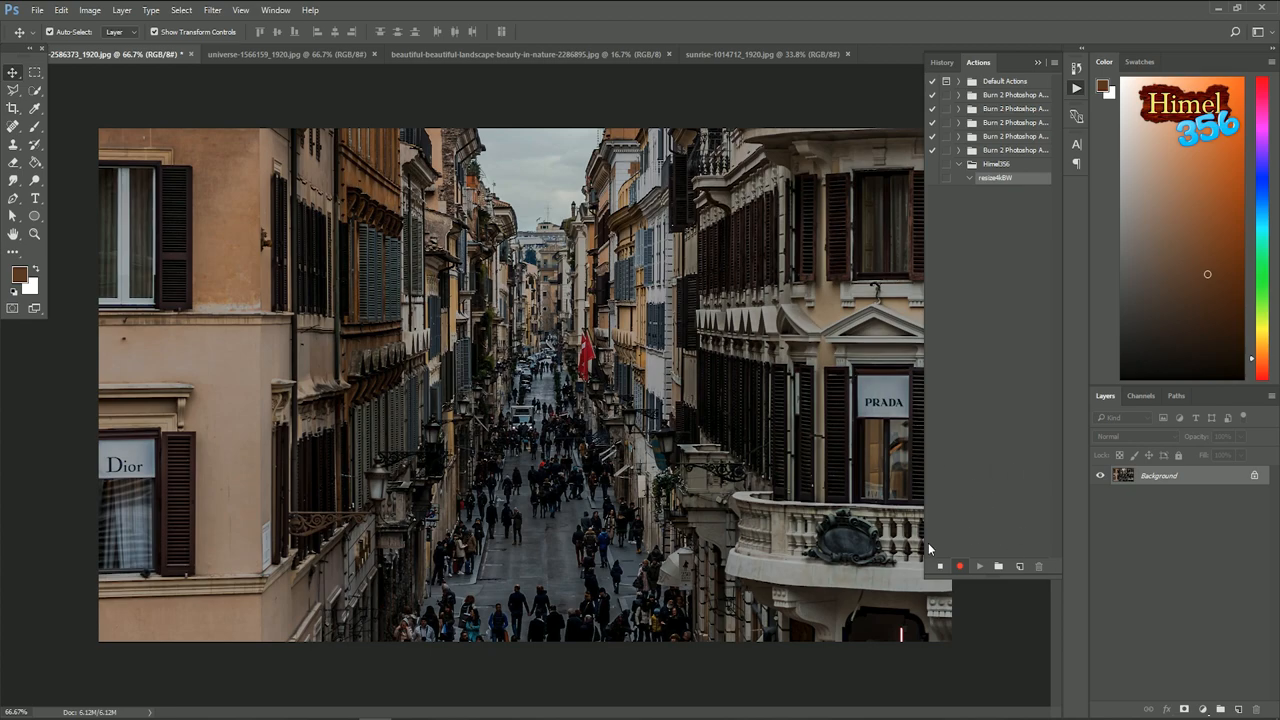
mouse_move(946, 530)
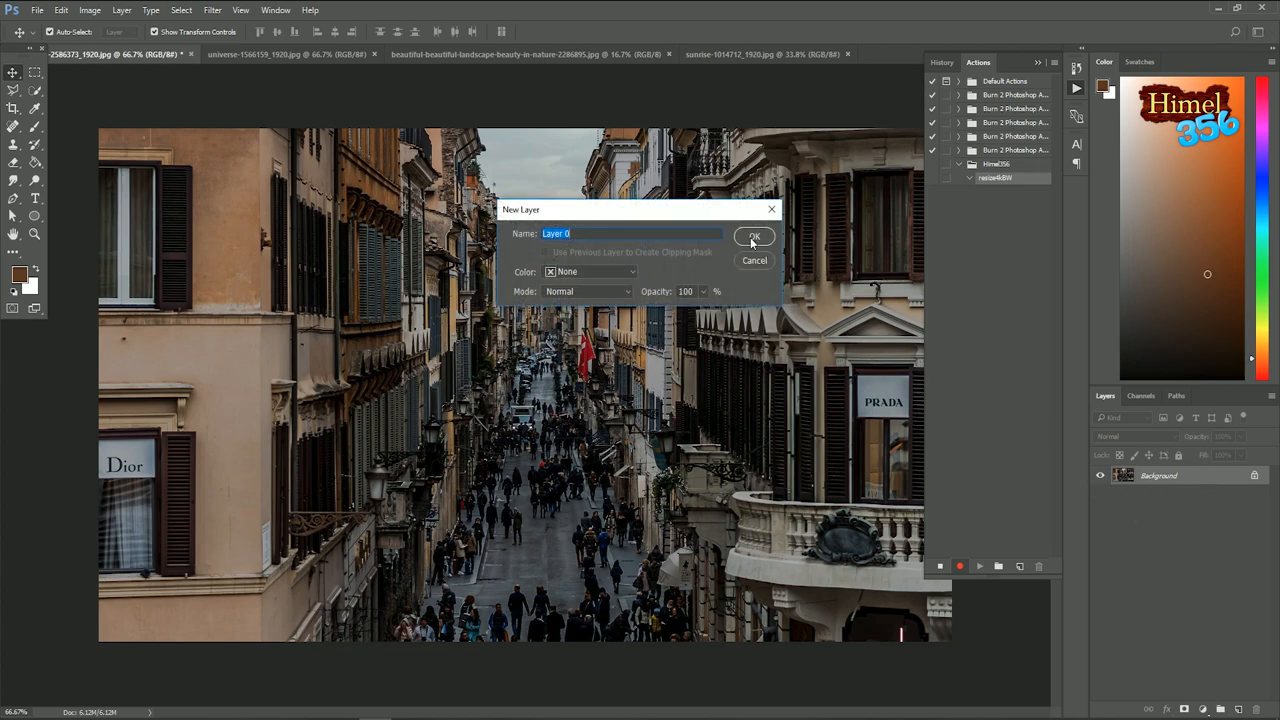
left_click(754, 236)
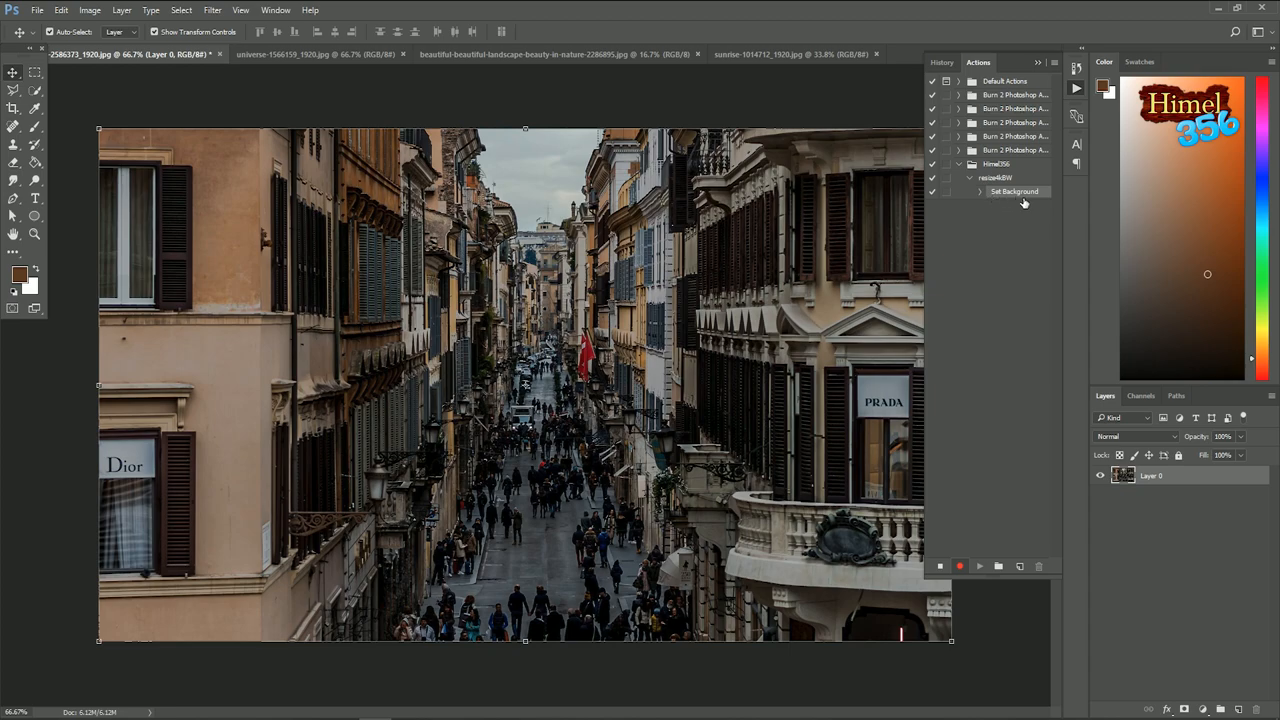
mouse_move(1037, 293)
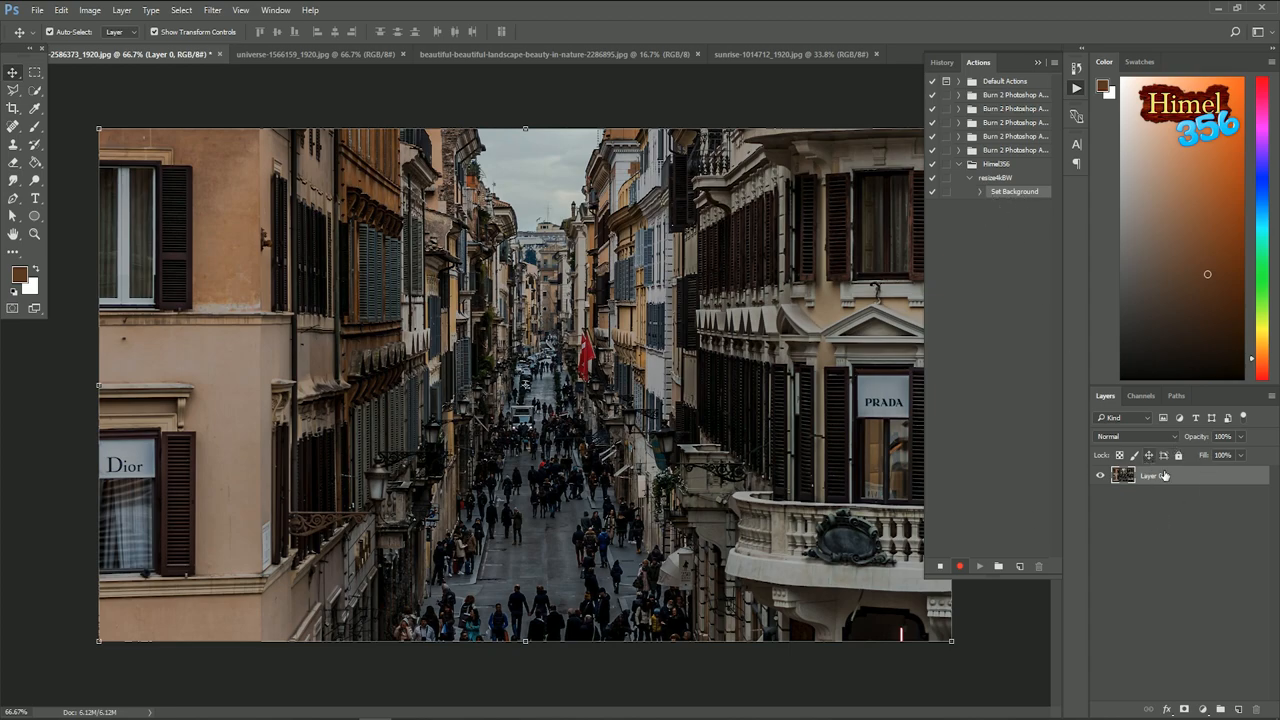
mouse_move(1165, 476)
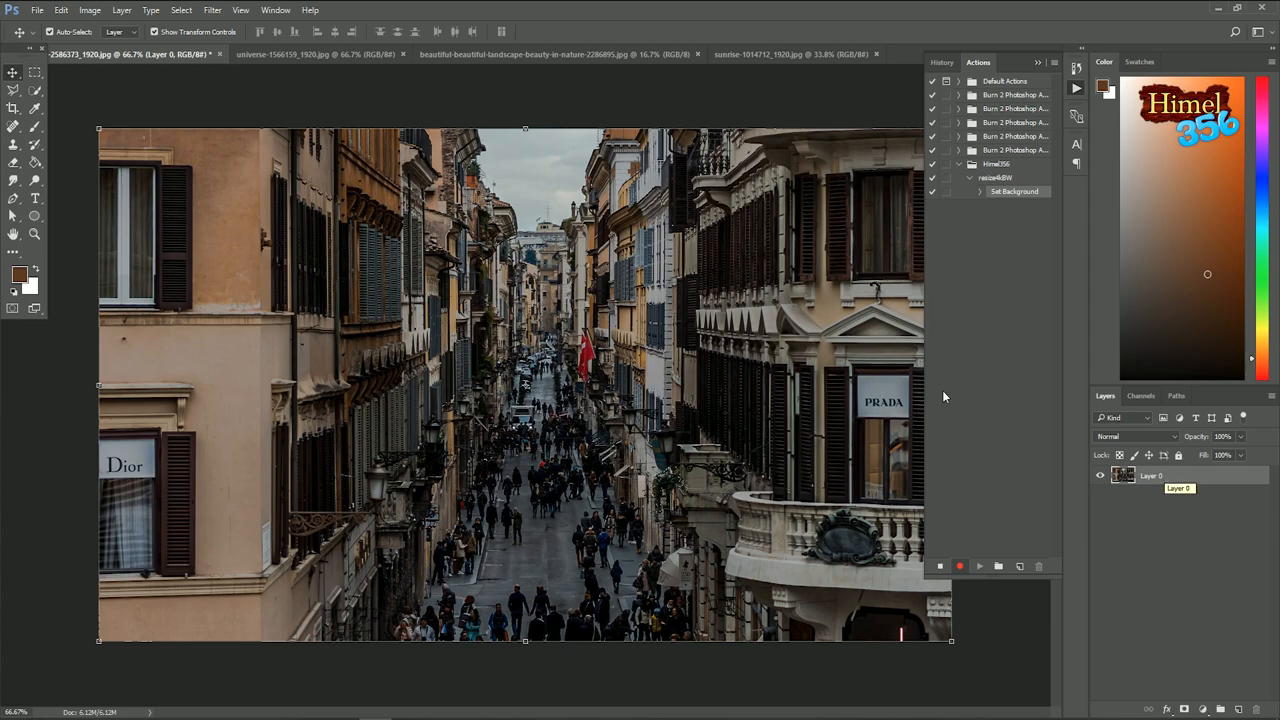
- Record an Image Size step resizing the photo to 1920 × 1080 pixels
left_click(89, 10)
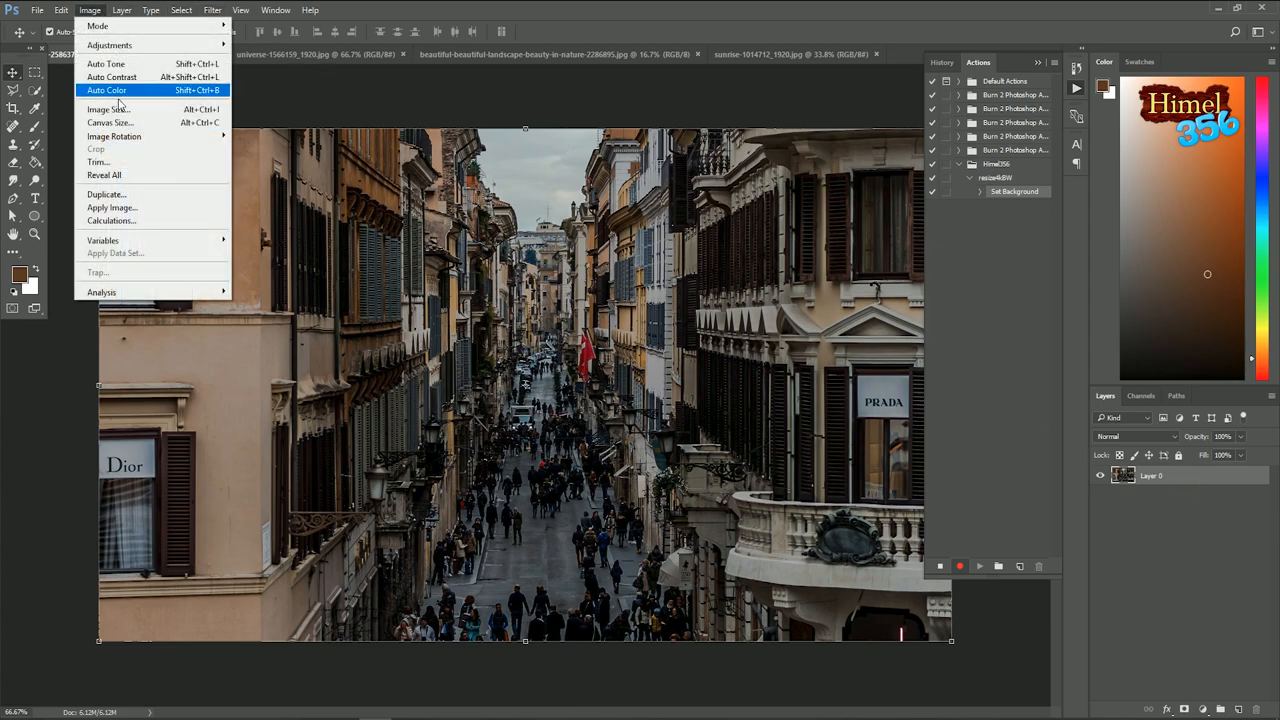
left_click(107, 109)
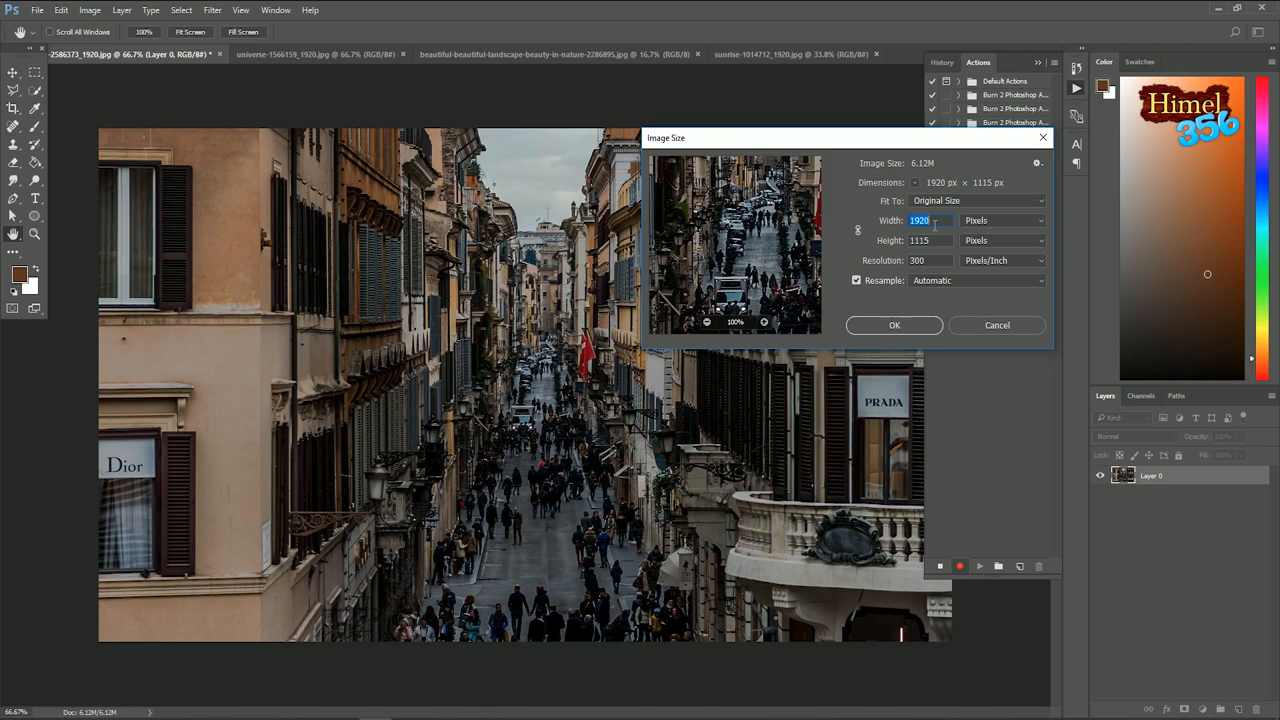
type("192")
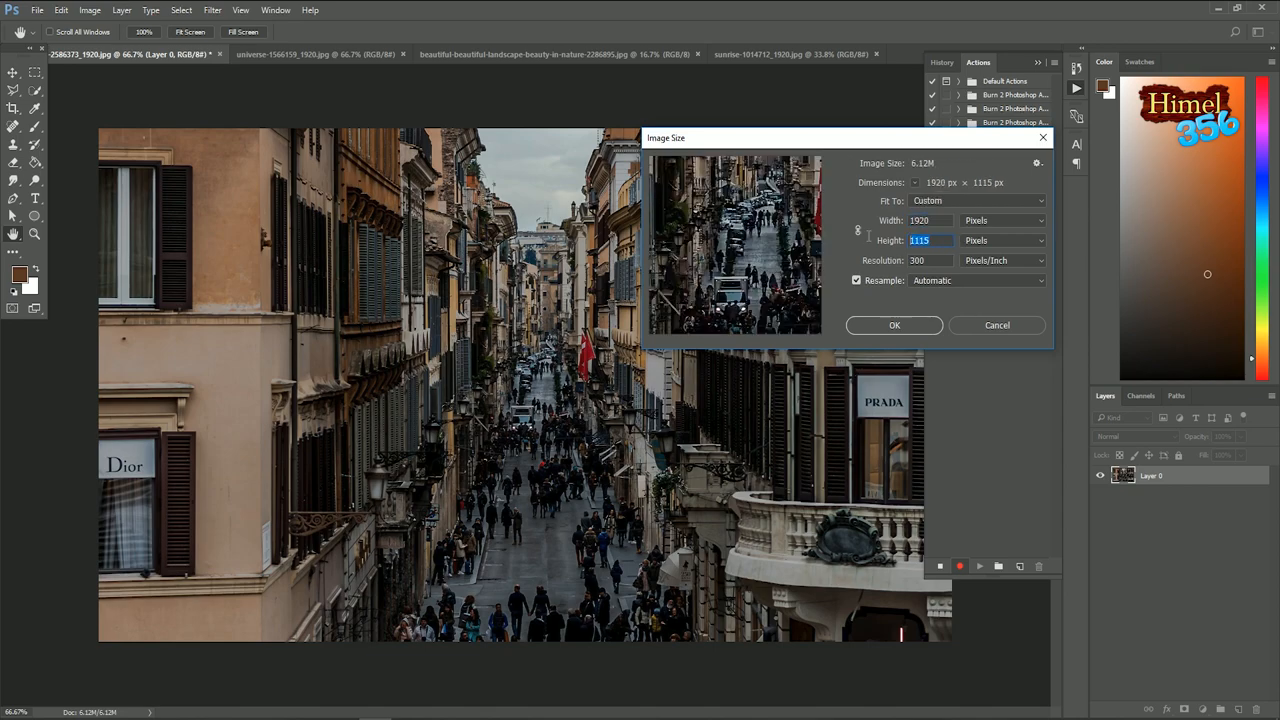
type("1080")
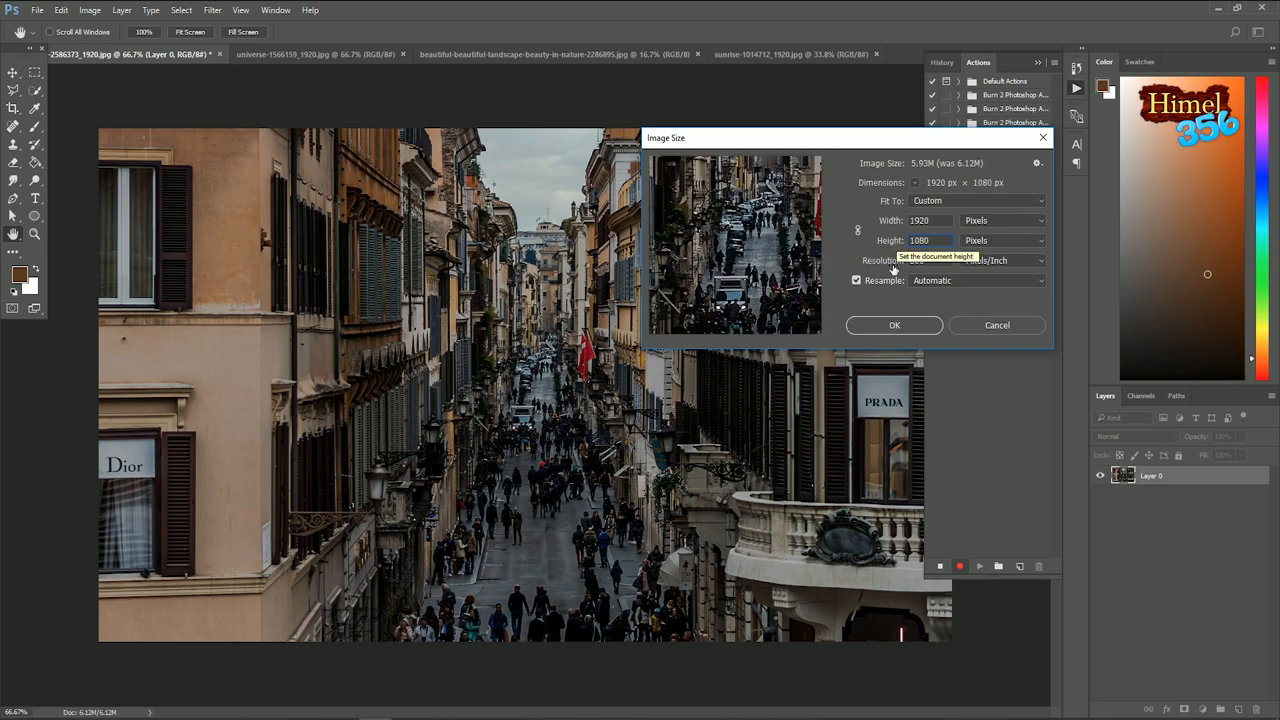
left_click(893, 324)
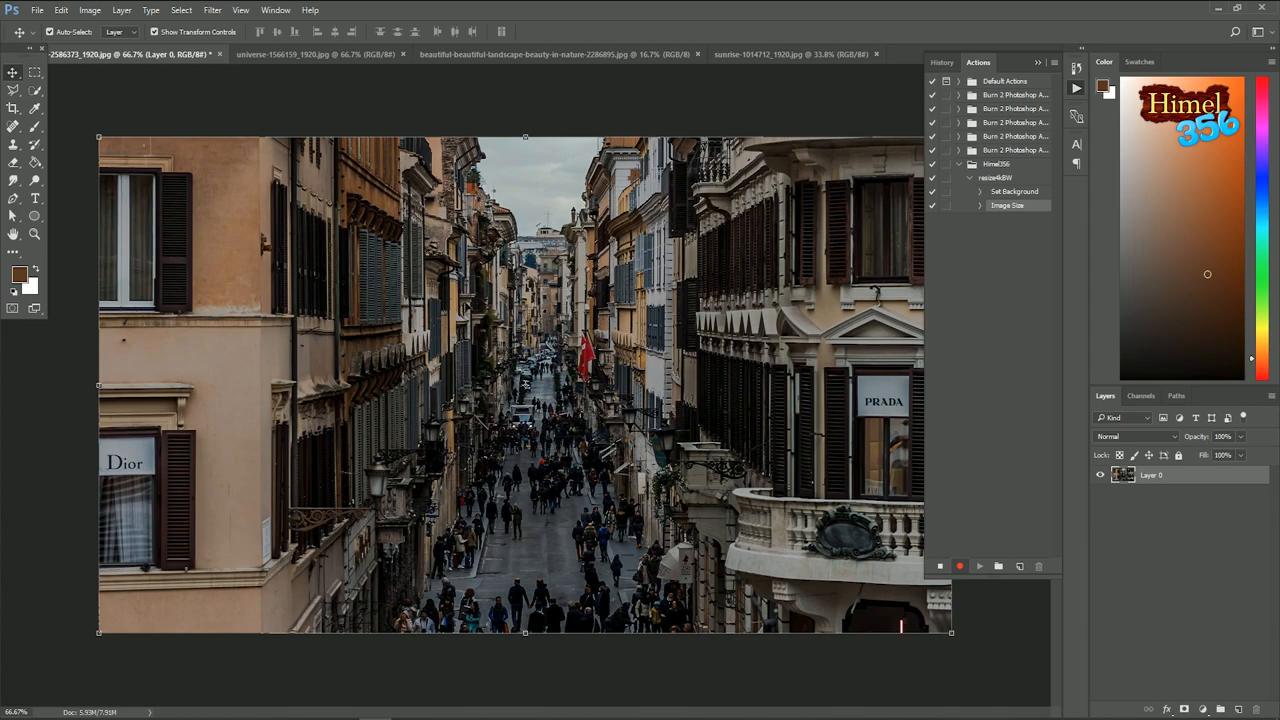
left_click(90, 10)
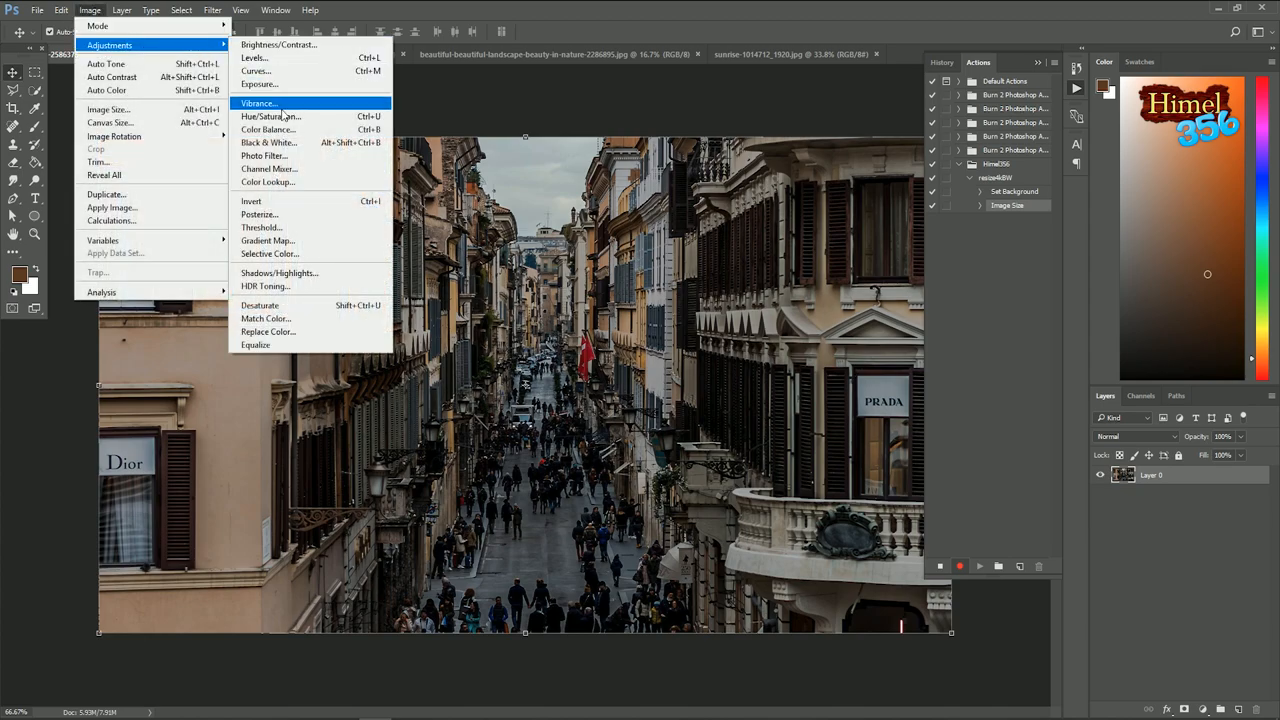
- Record a Hue/Saturation step with Saturation at -100 for black and white
left_click(270, 116)
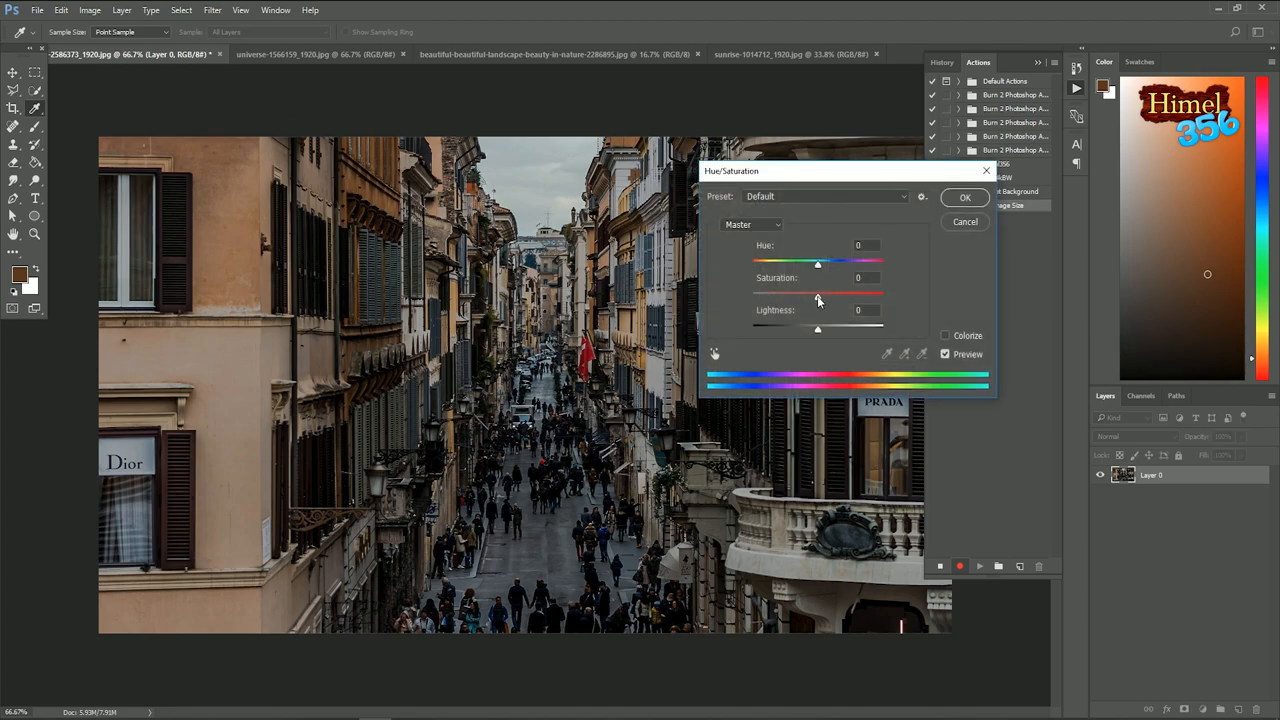
left_click_drag(817, 295, 752, 295)
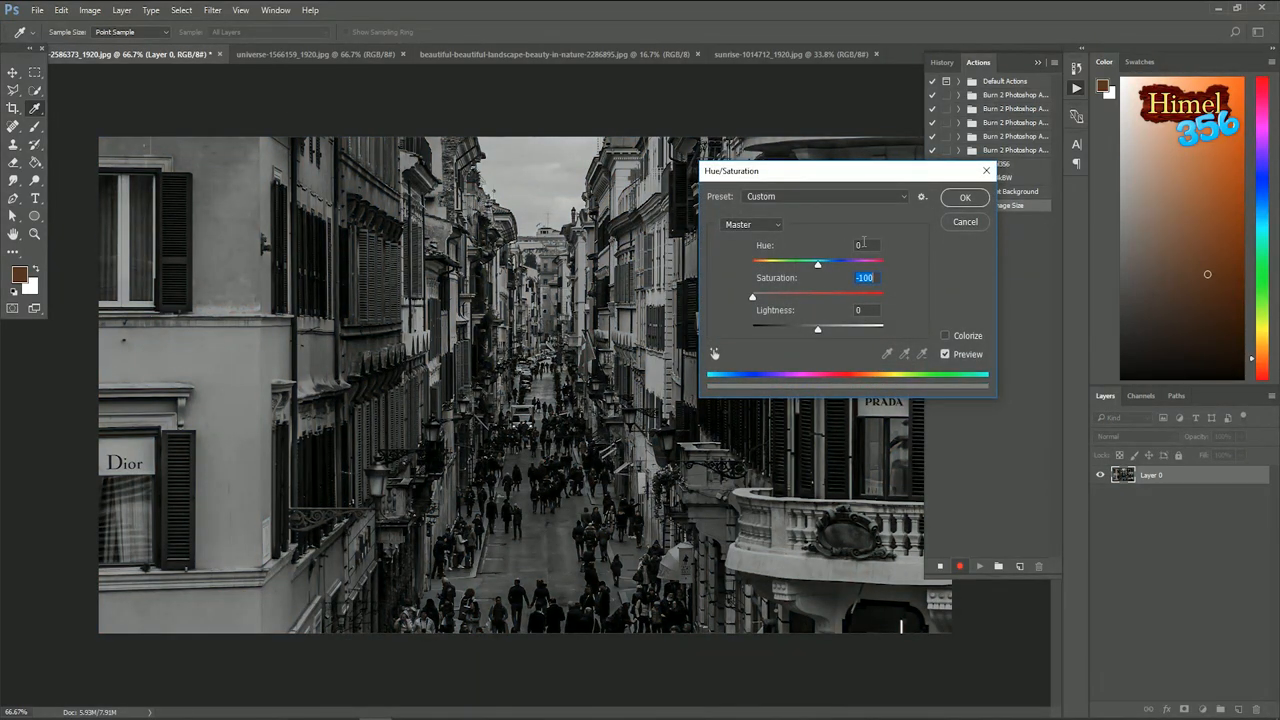
left_click(964, 197)
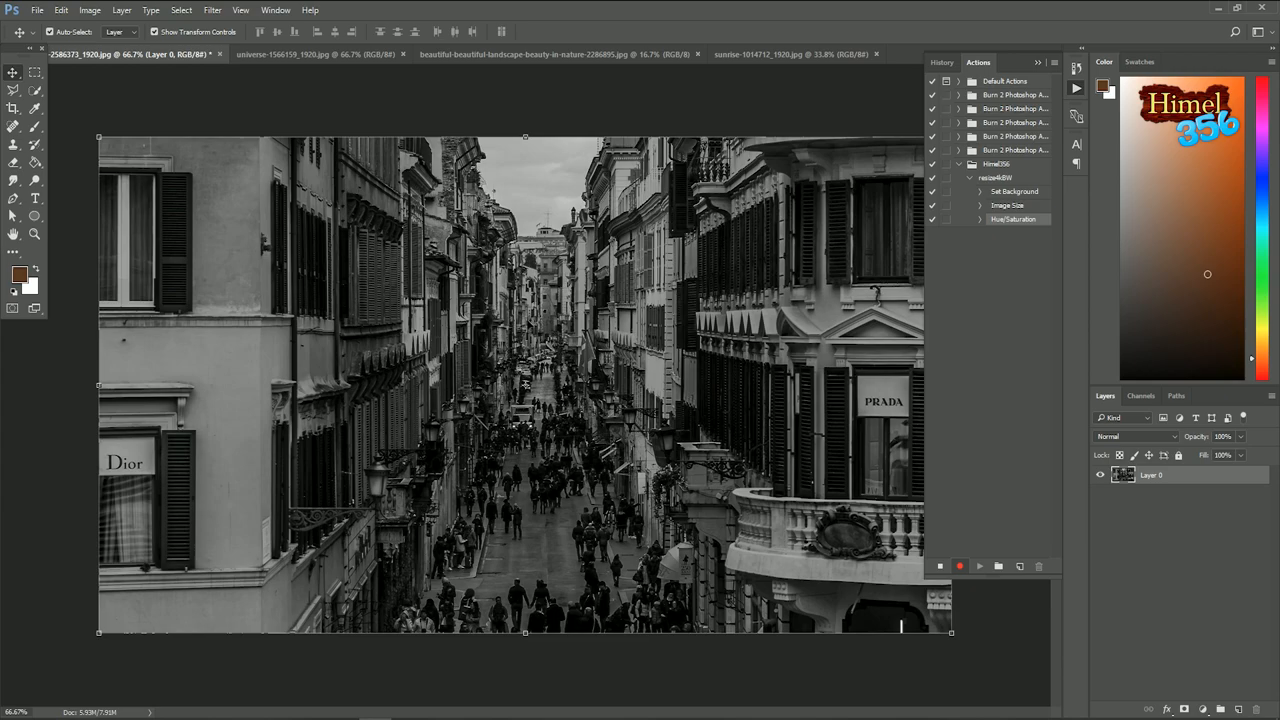
- Record a Curves step raising the black input slider to 57
left_click(89, 10)
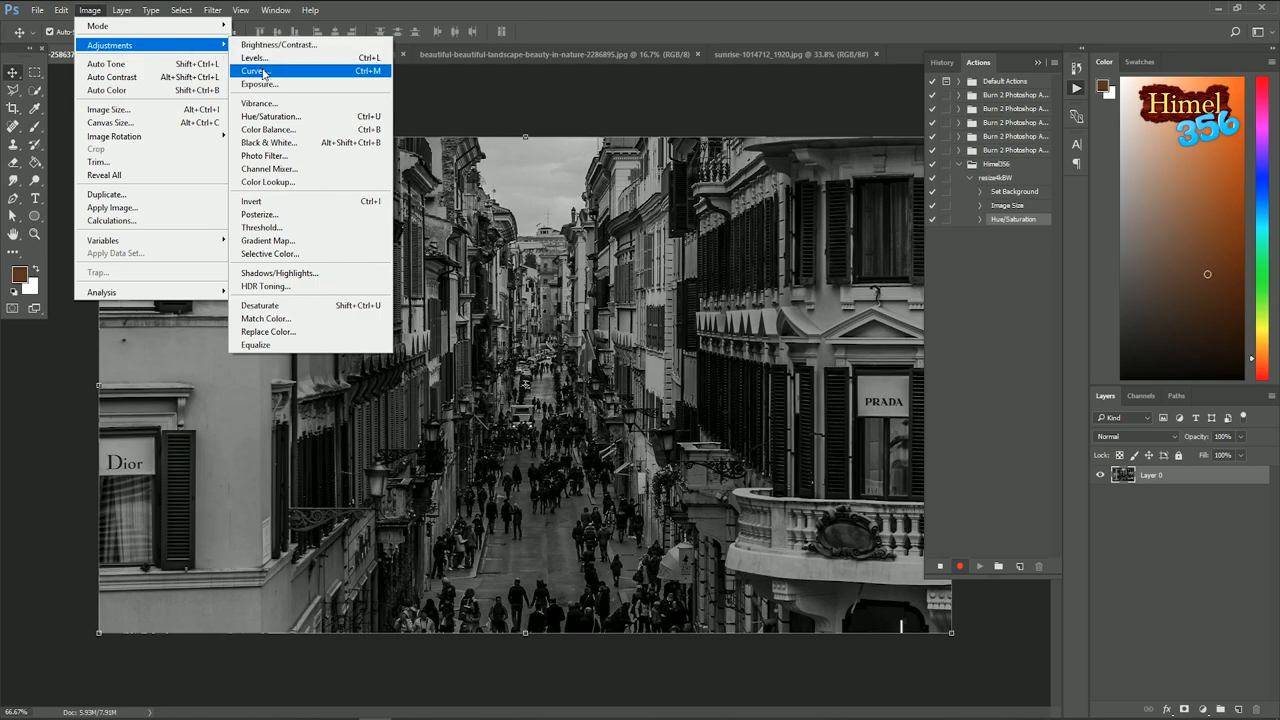
left_click(254, 70)
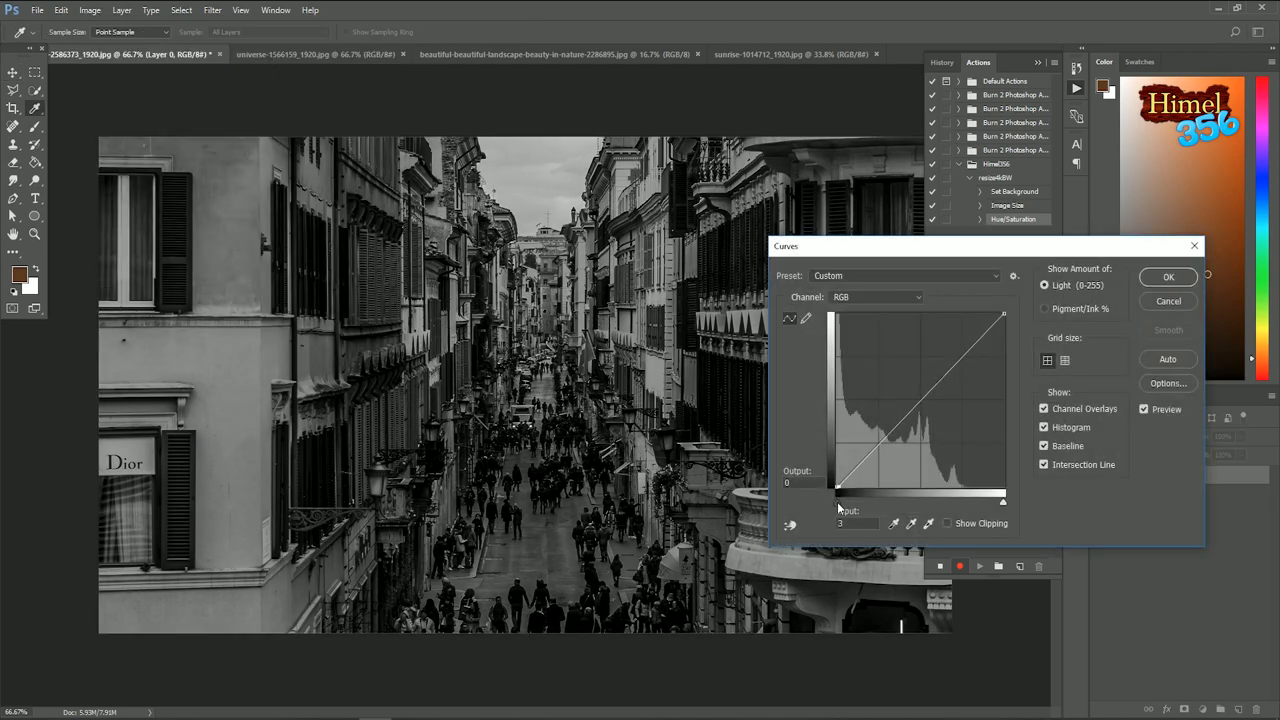
left_click_drag(838, 495, 870, 495)
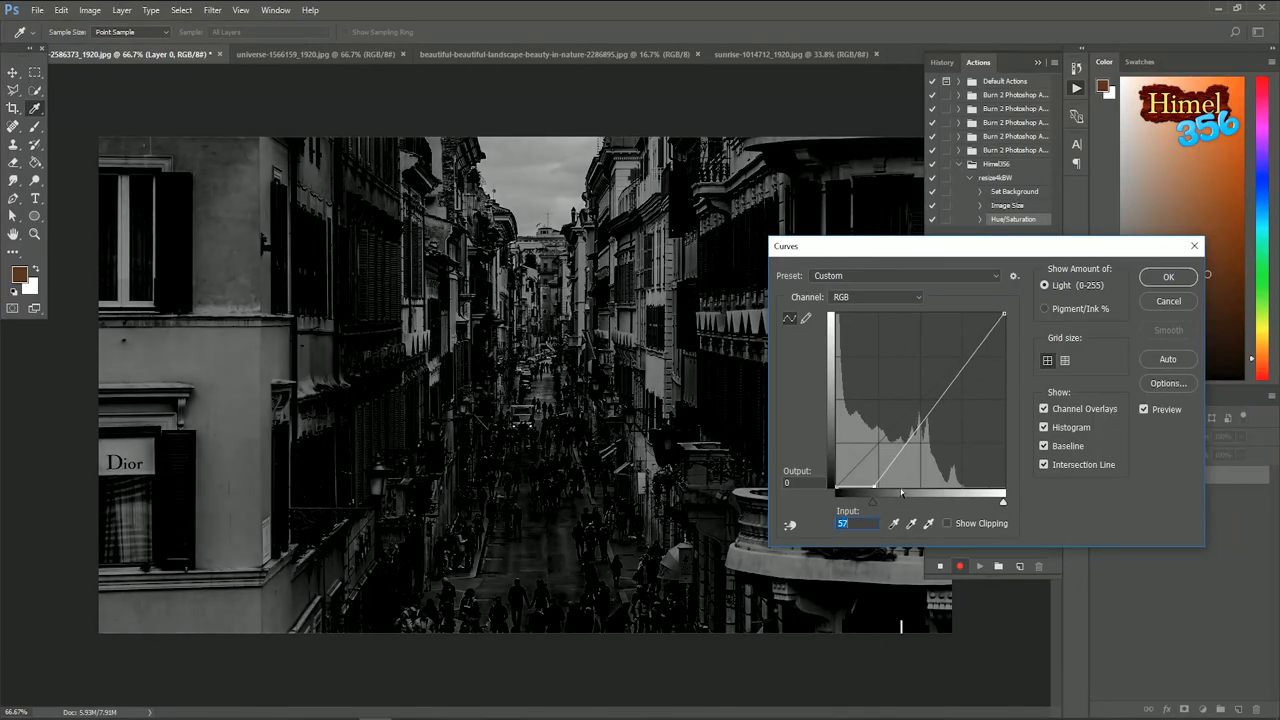
left_click(1167, 277)
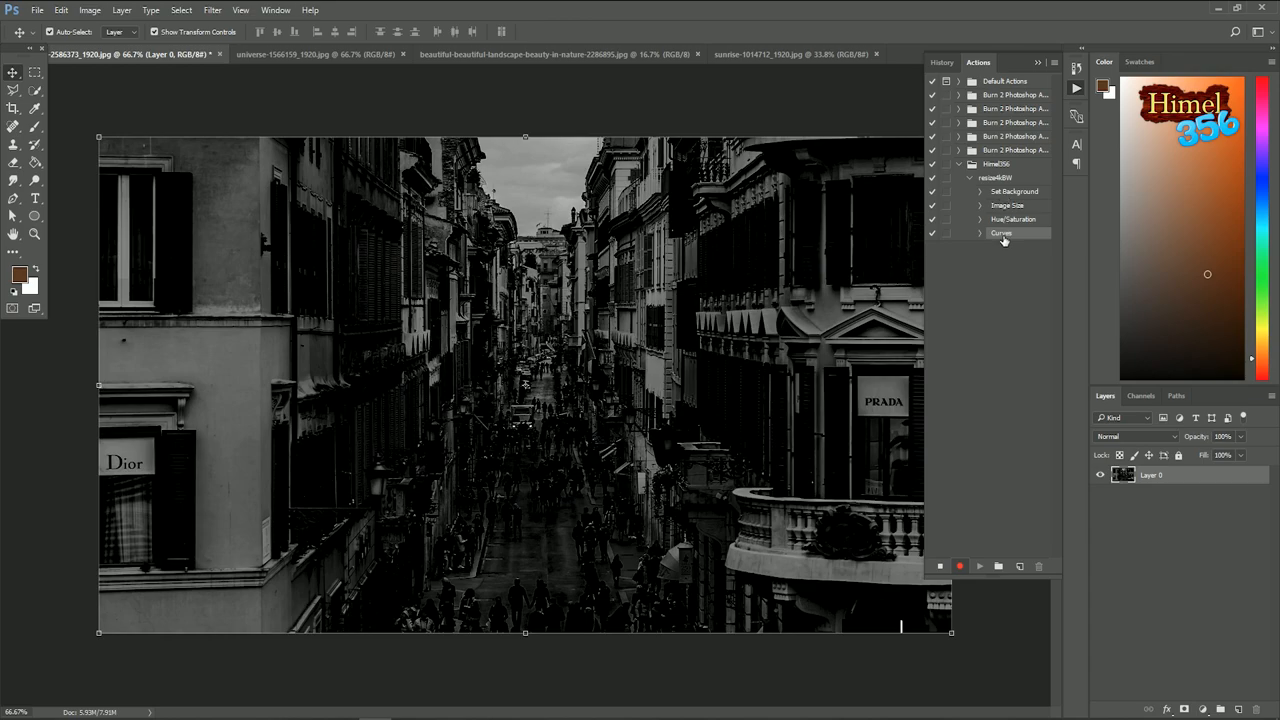
mouse_move(1013, 205)
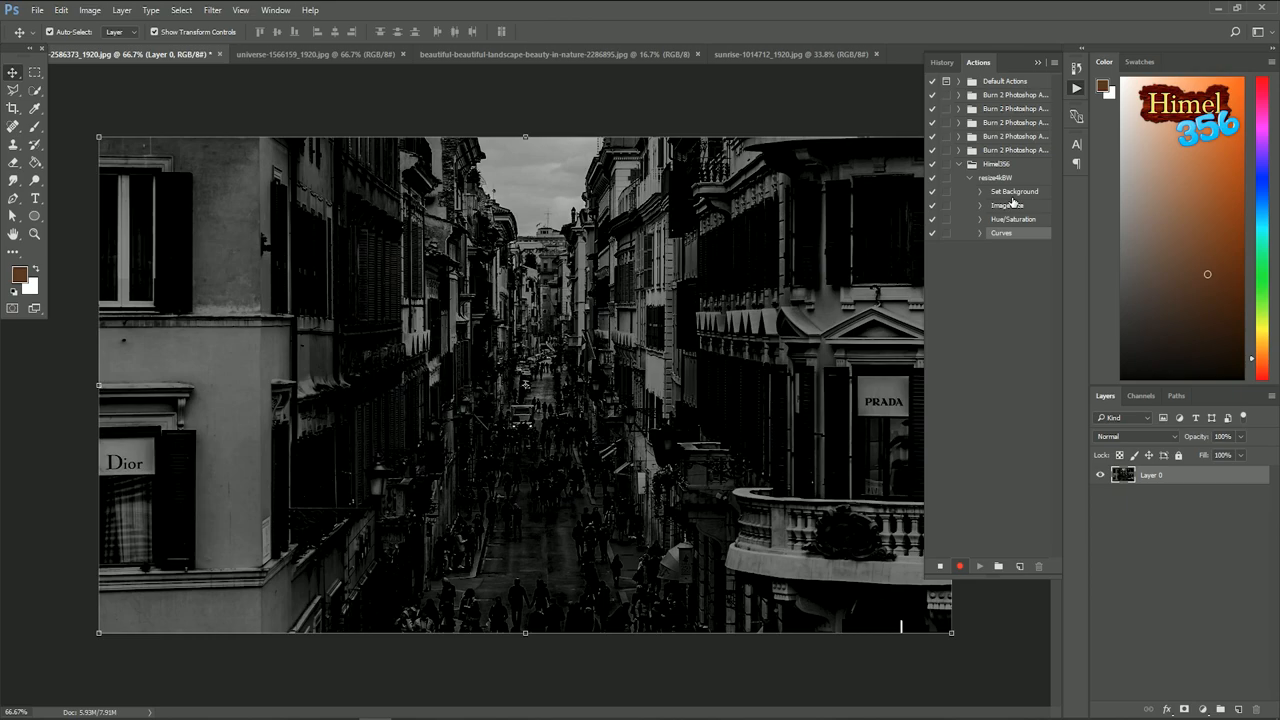
mouse_move(1030, 216)
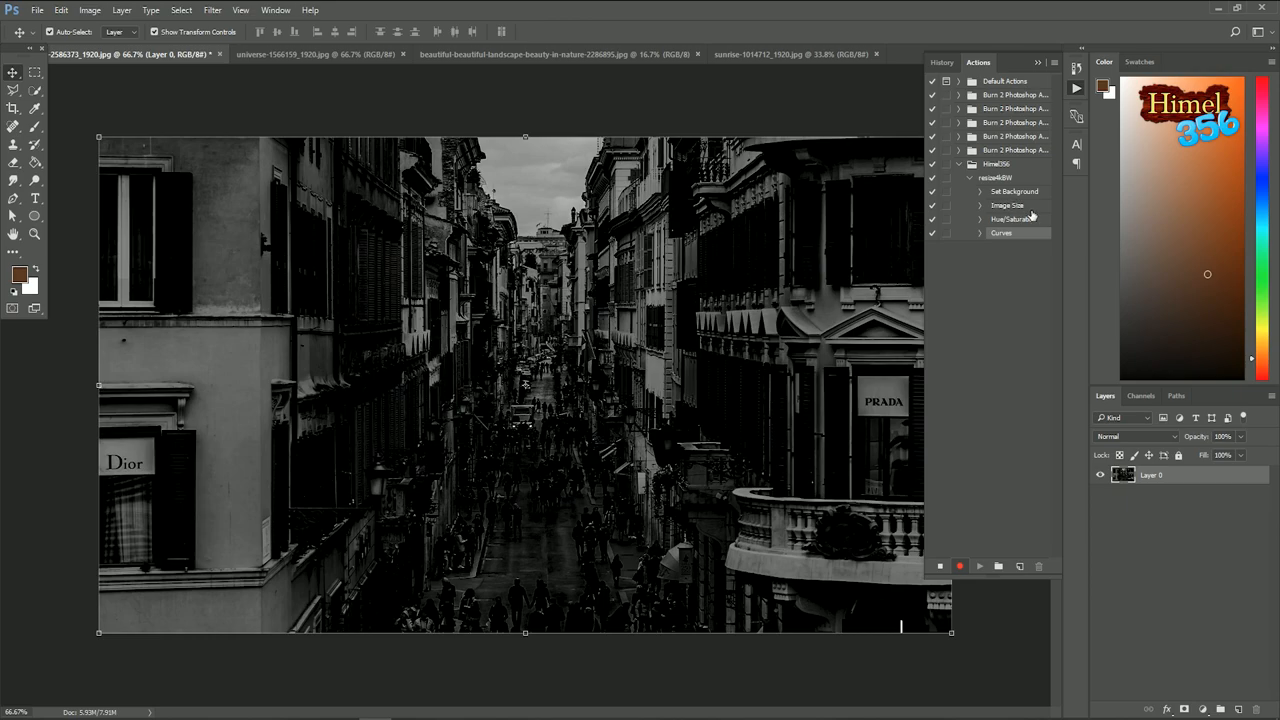
mouse_move(1028, 225)
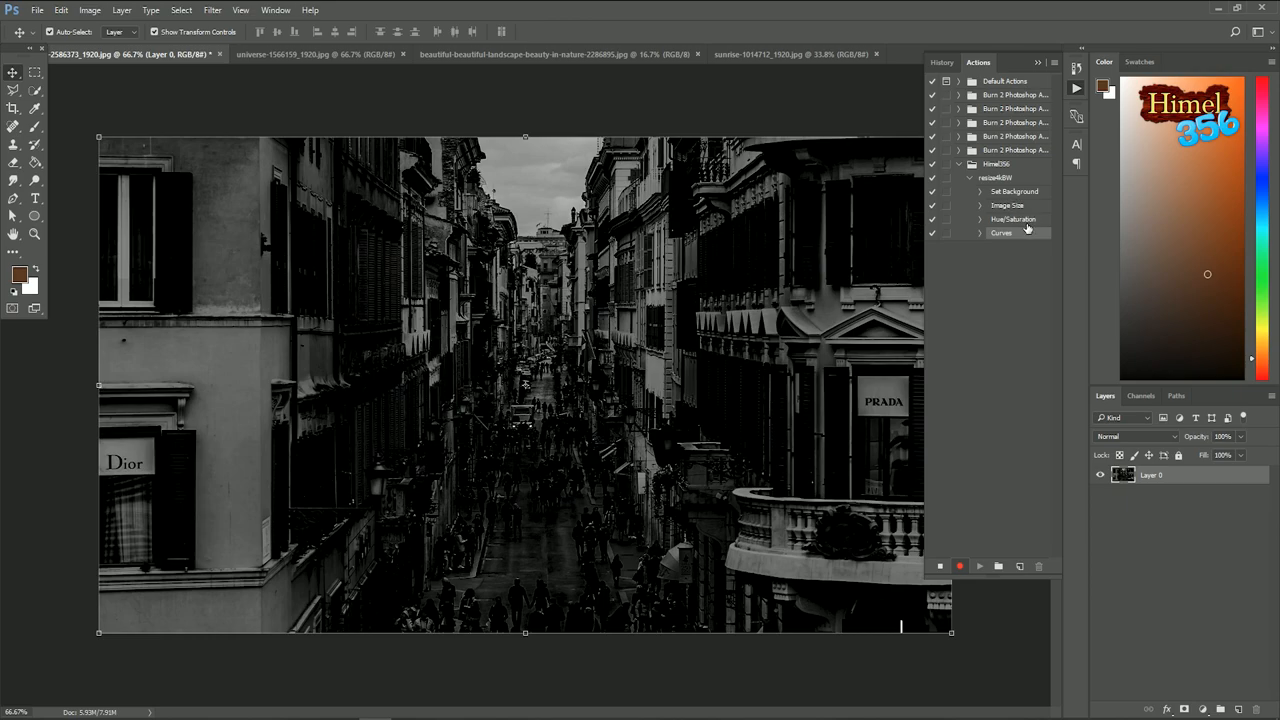
mouse_move(1020, 230)
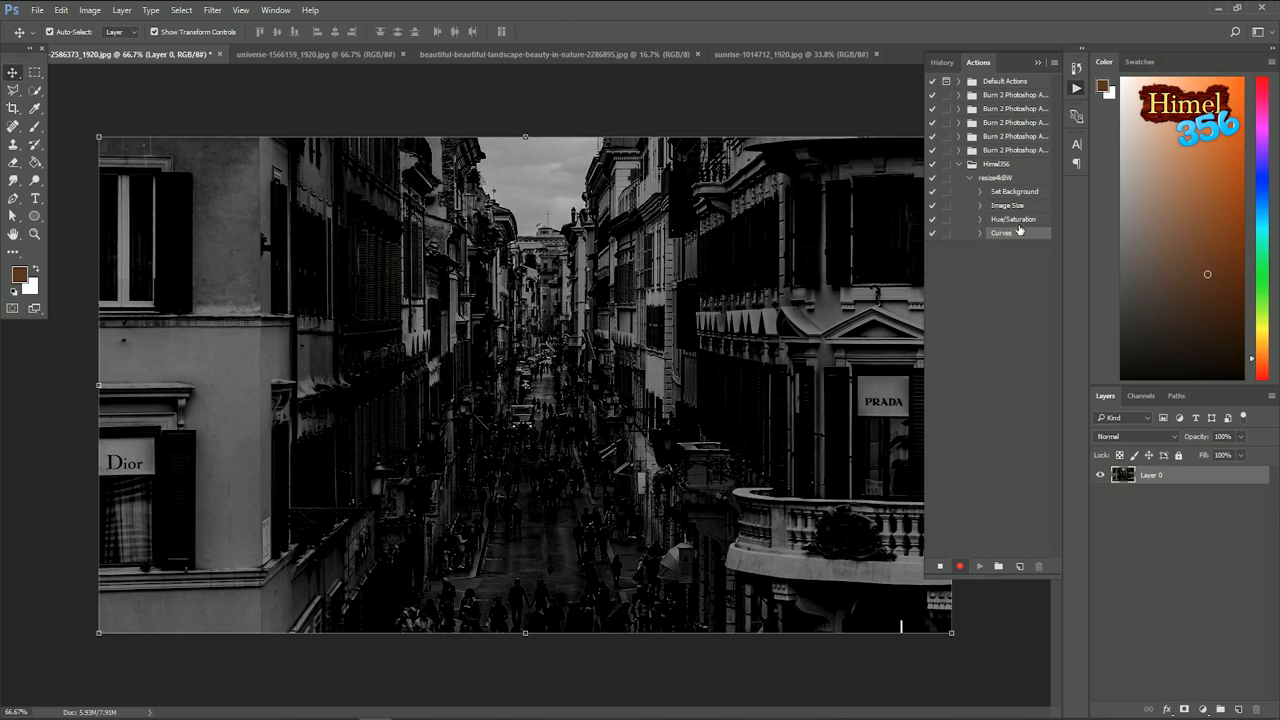
mouse_move(715, 432)
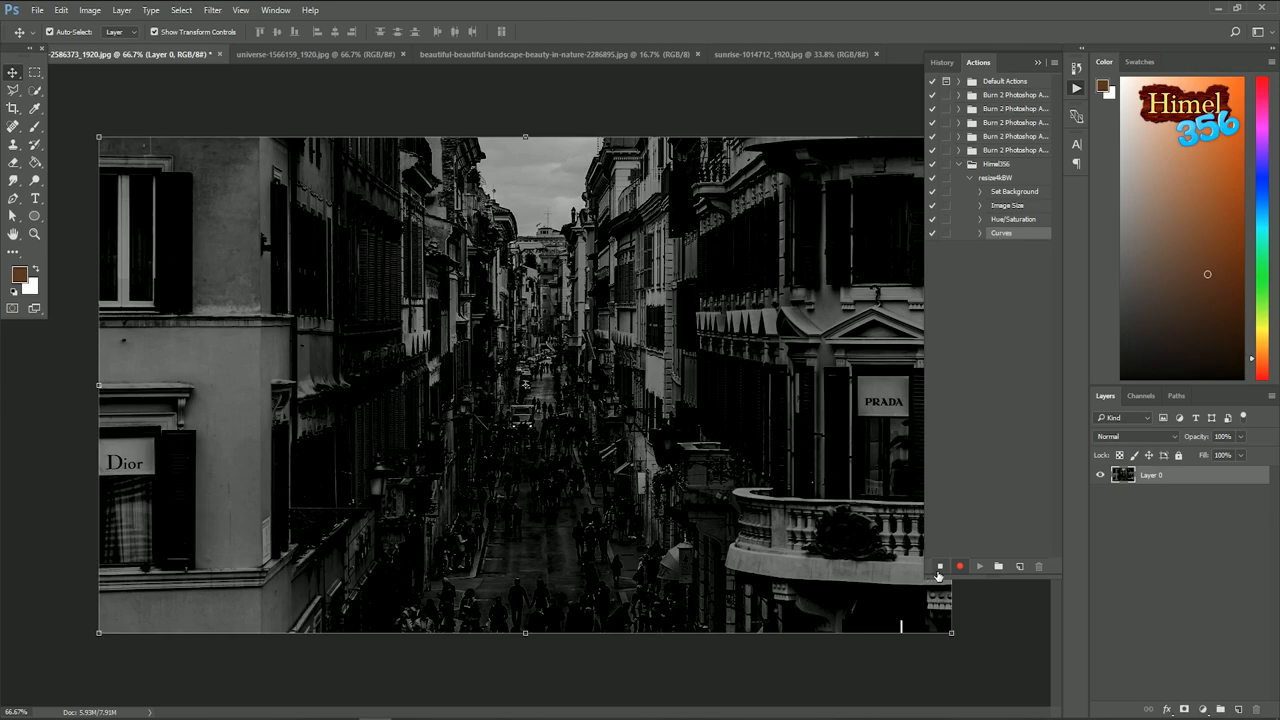
- Stop recording so resize4kBW holds its four steps ending with Curves
left_click(938, 566)
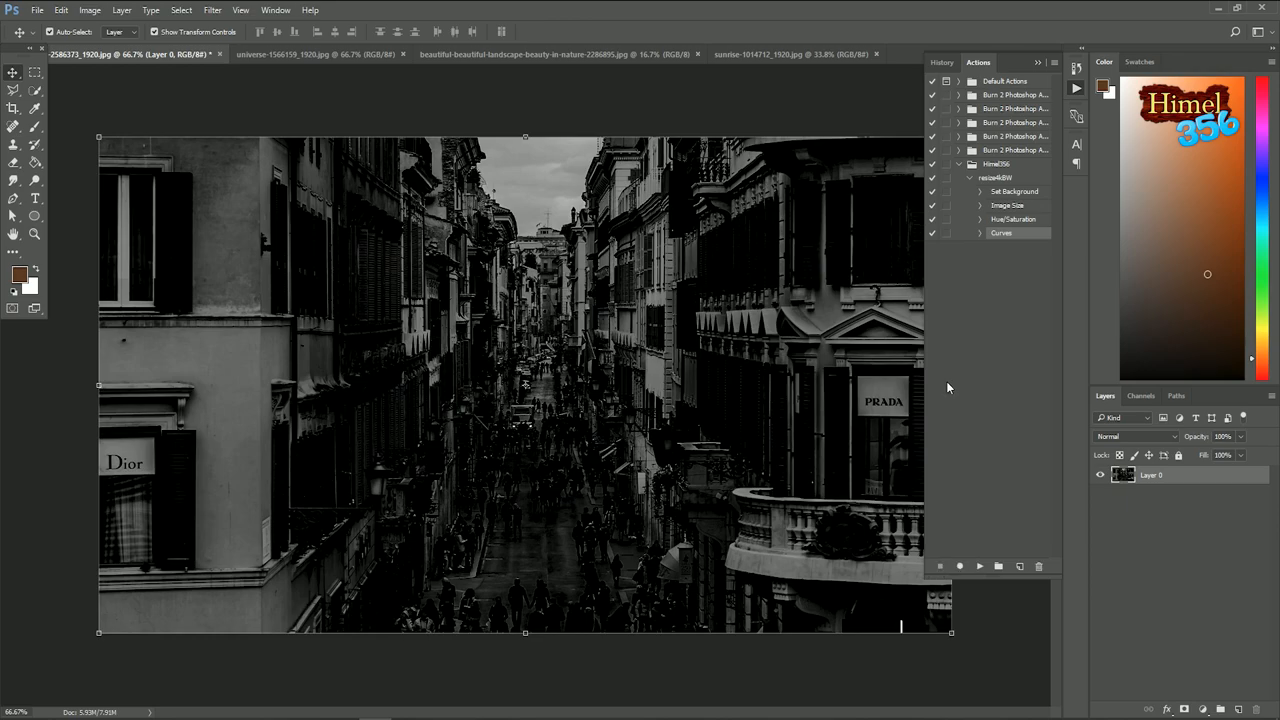
mouse_move(328, 93)
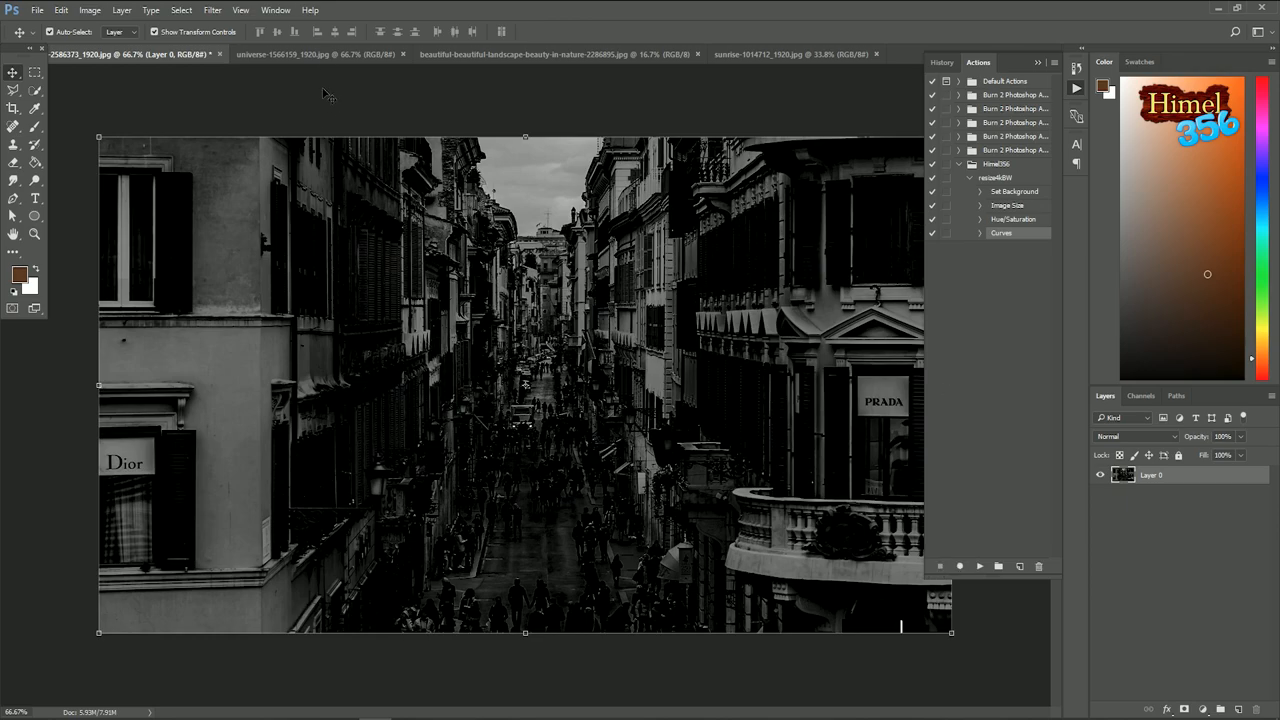
- Switch between the sunrise, starry universe, lake and sunrise tabs, playing resize4BW on each
left_click(790, 54)
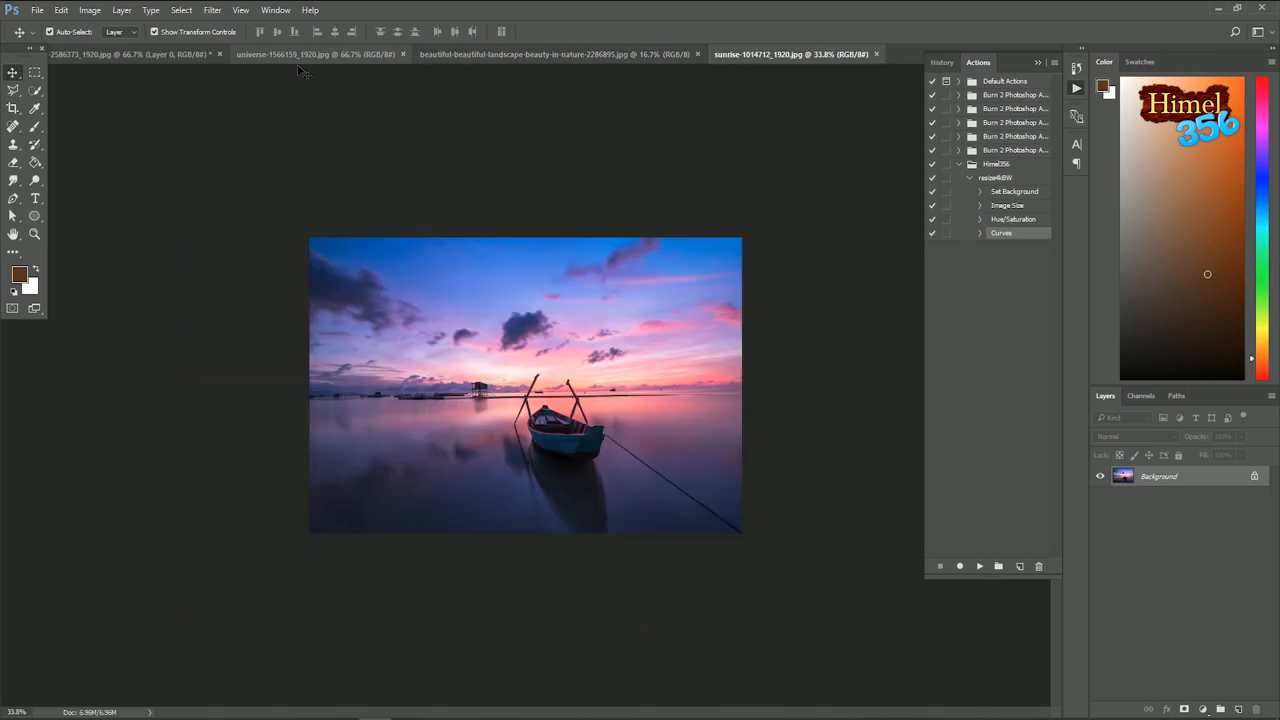
left_click(315, 54)
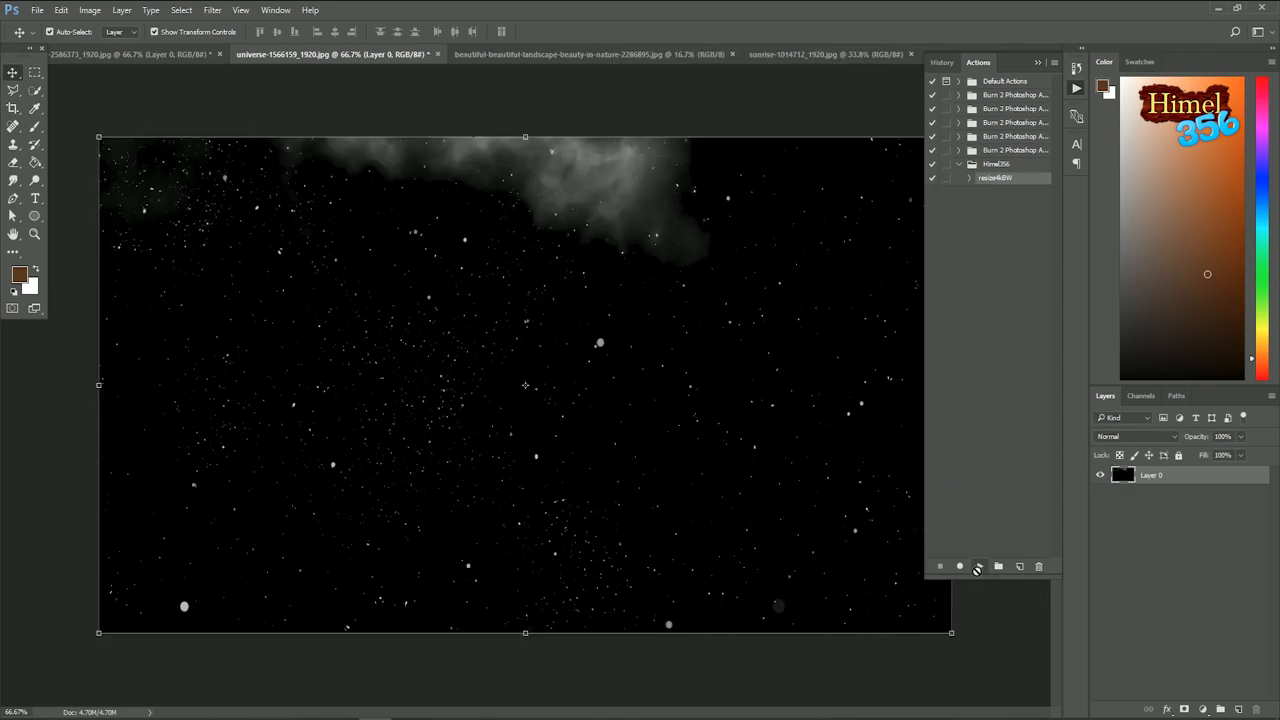
left_click(590, 54)
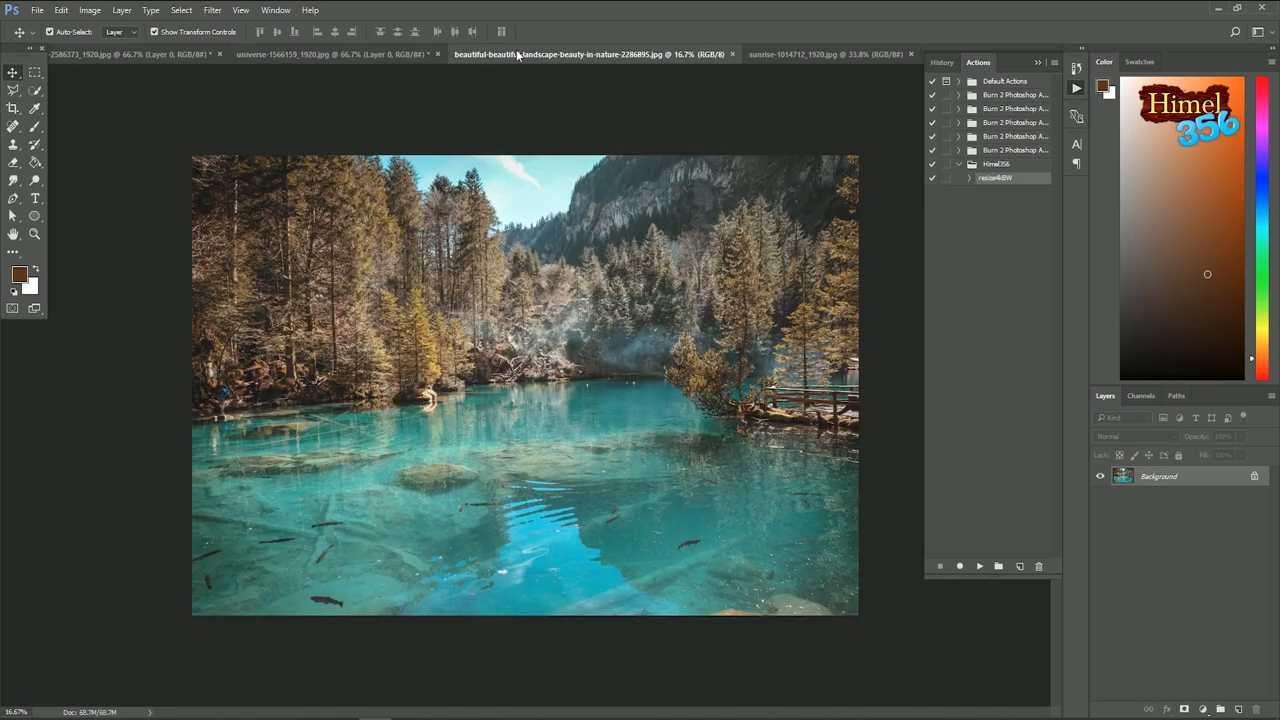
mouse_move(997, 591)
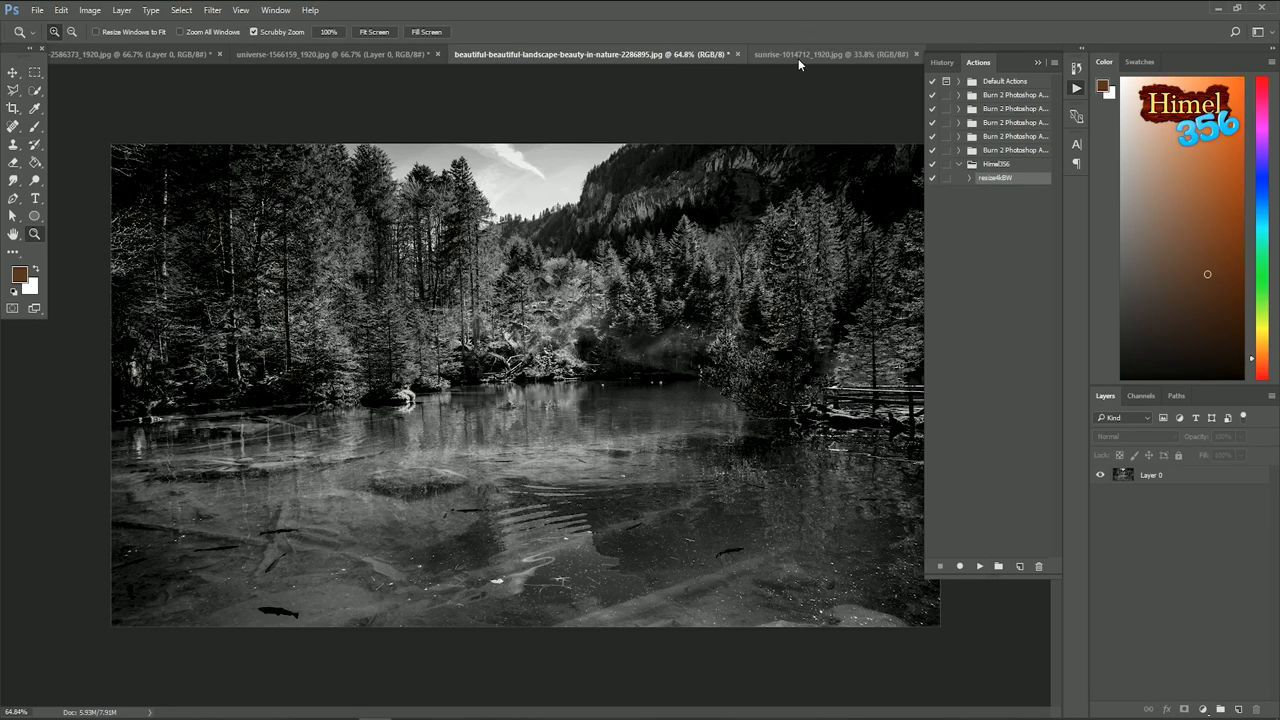
left_click(830, 54)
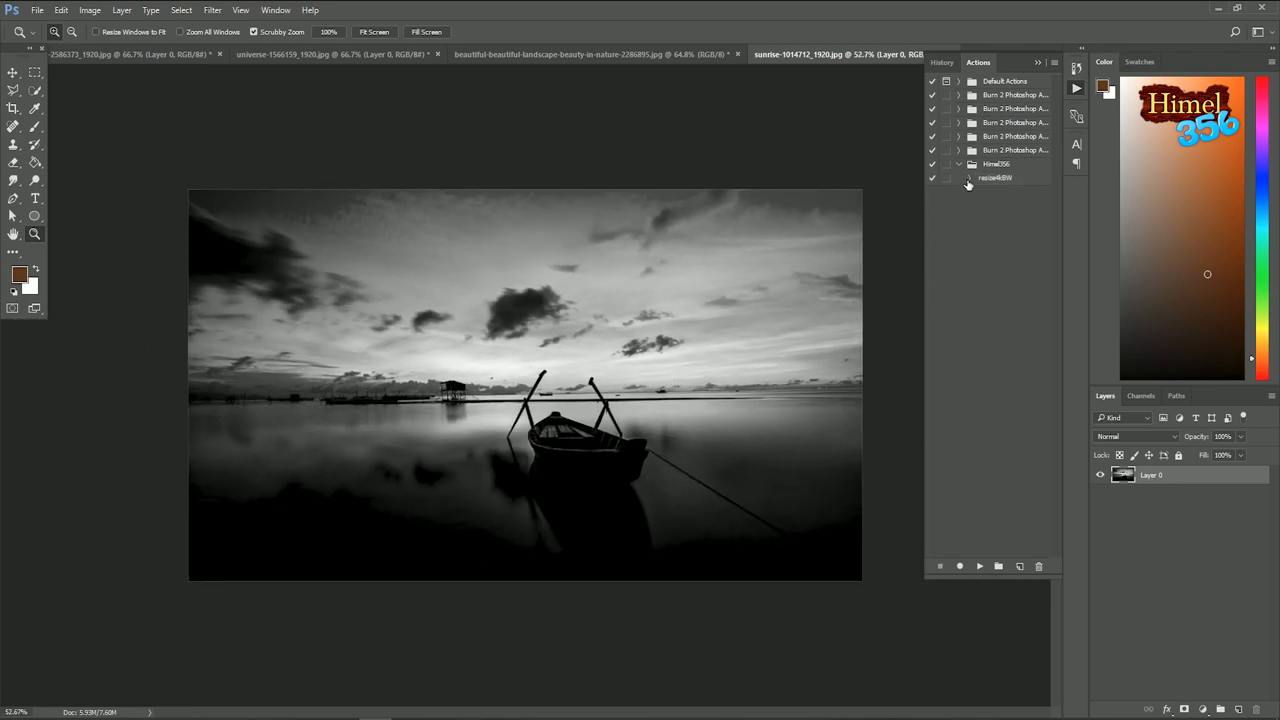
- Insert a stop with the message 'thanks' into the resize4BW action
left_click(968, 177)
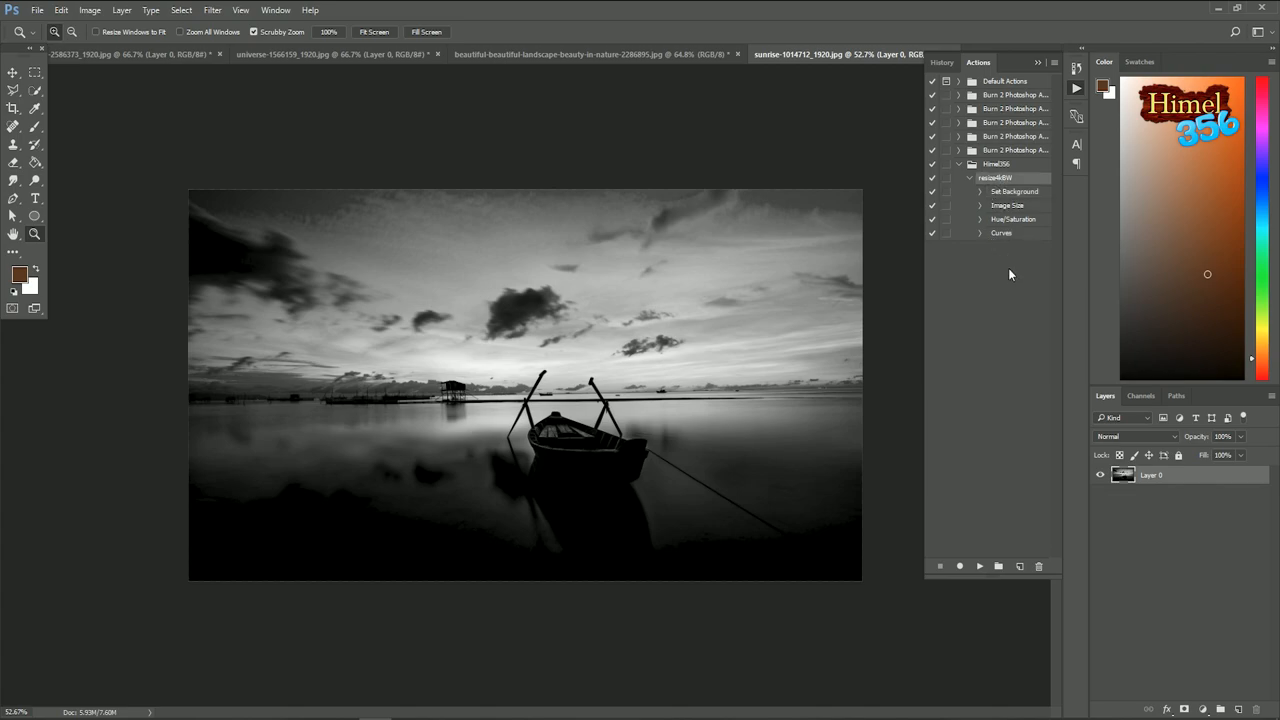
left_click(1055, 62)
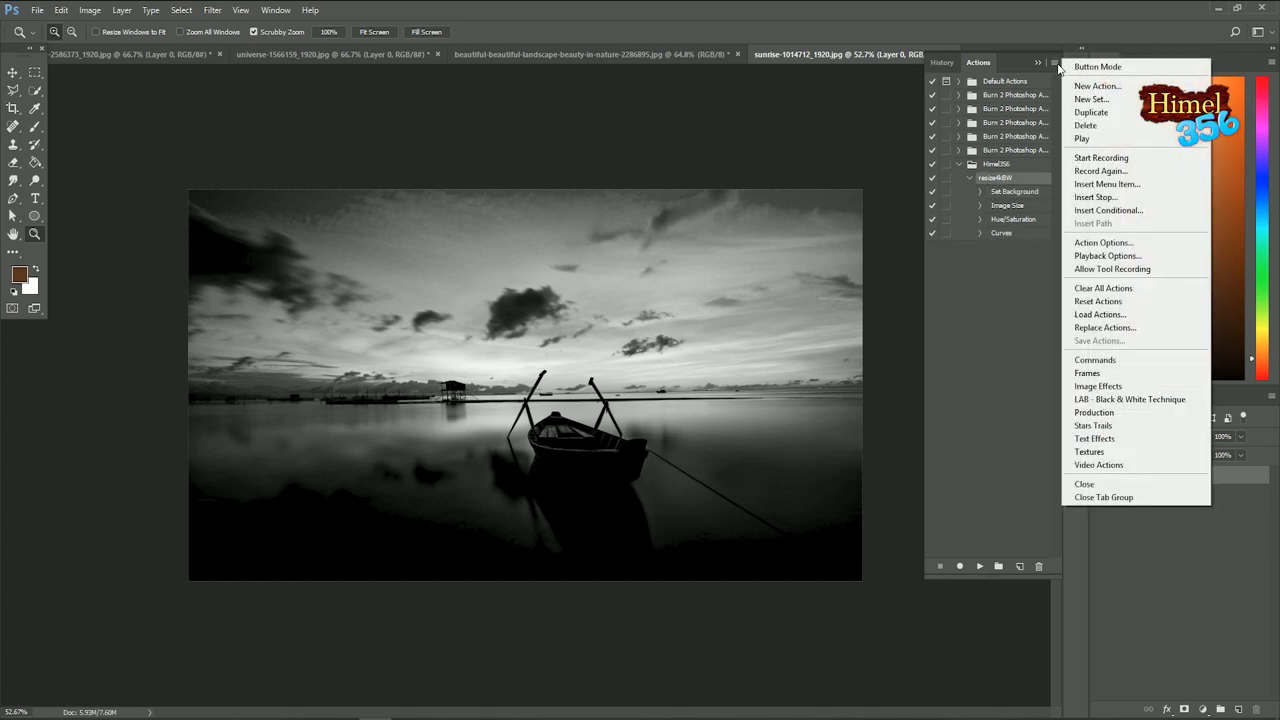
left_click(1095, 197)
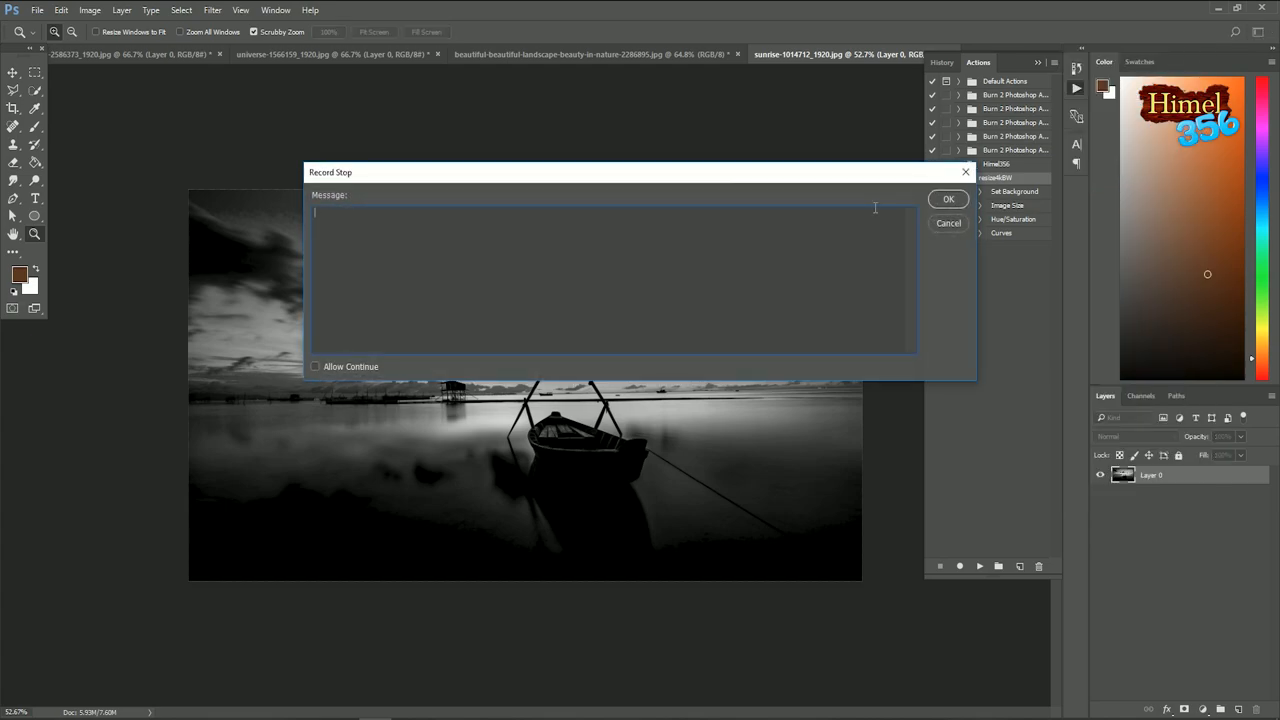
type("thanks")
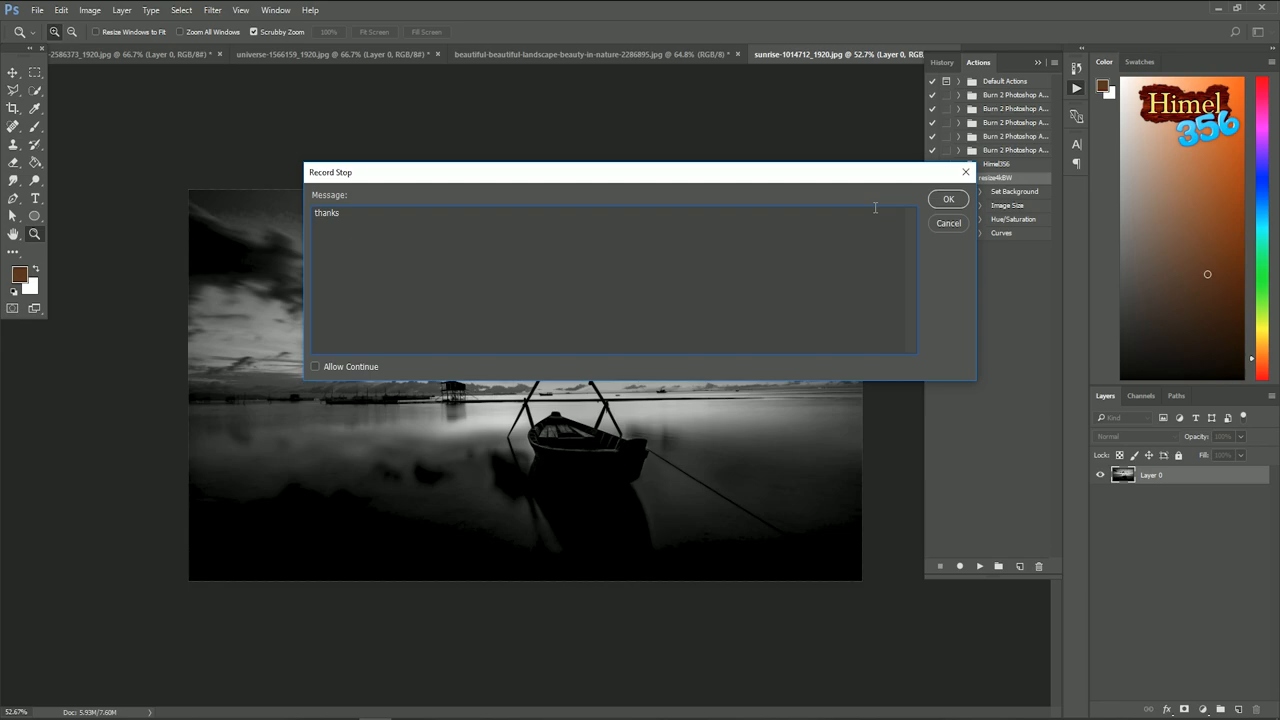
left_click(947, 198)
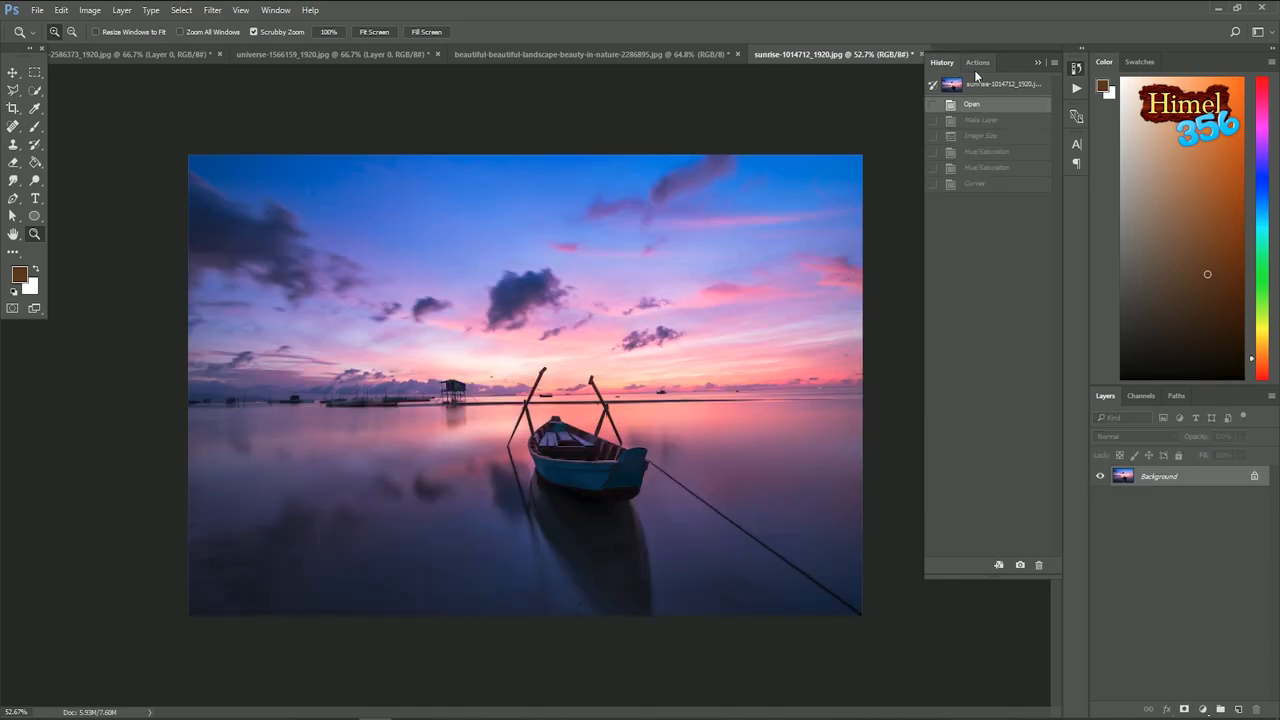
- Play resize4BW on the sunrise photo and dismiss the 'thanks' message
left_click(977, 62)
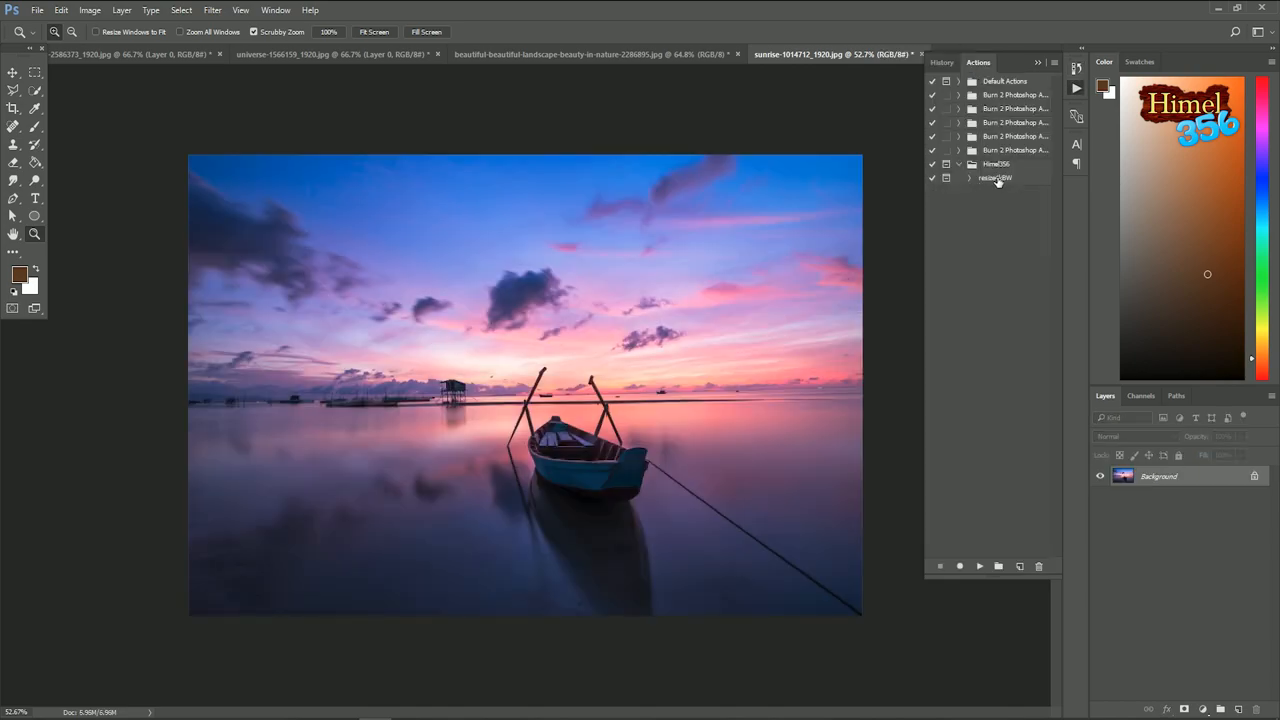
left_click(979, 566)
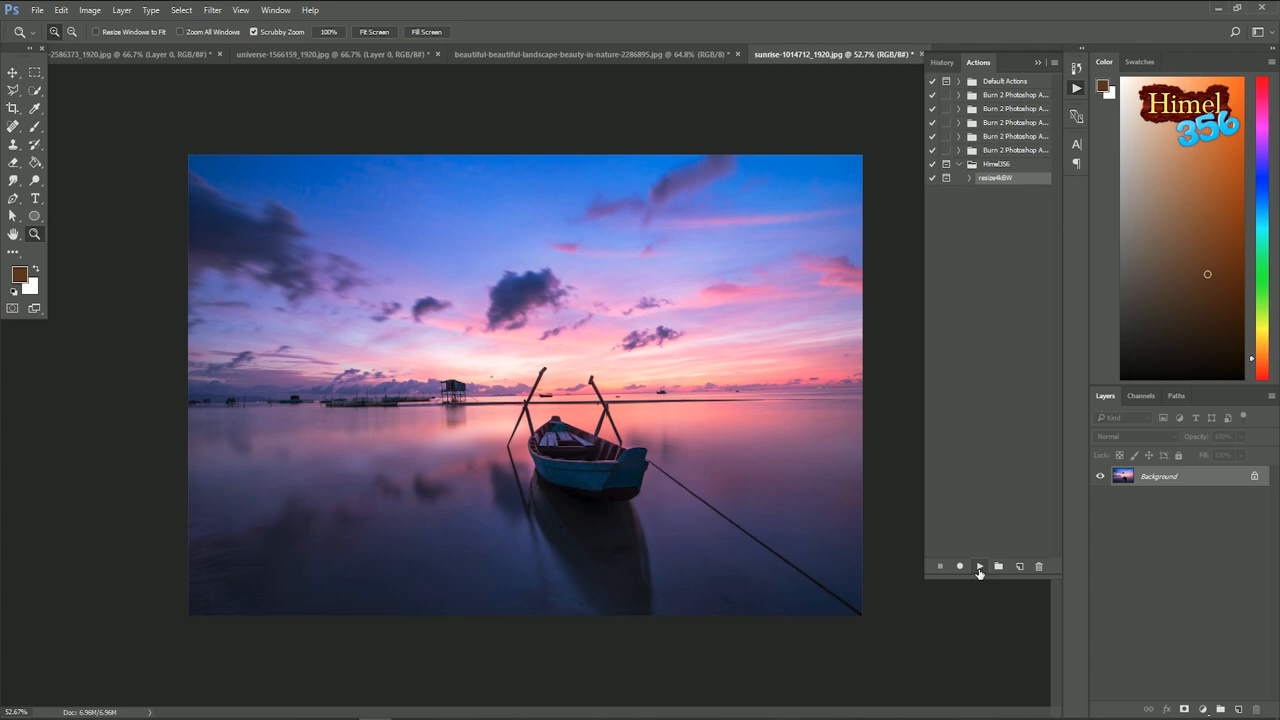
left_click(979, 566)
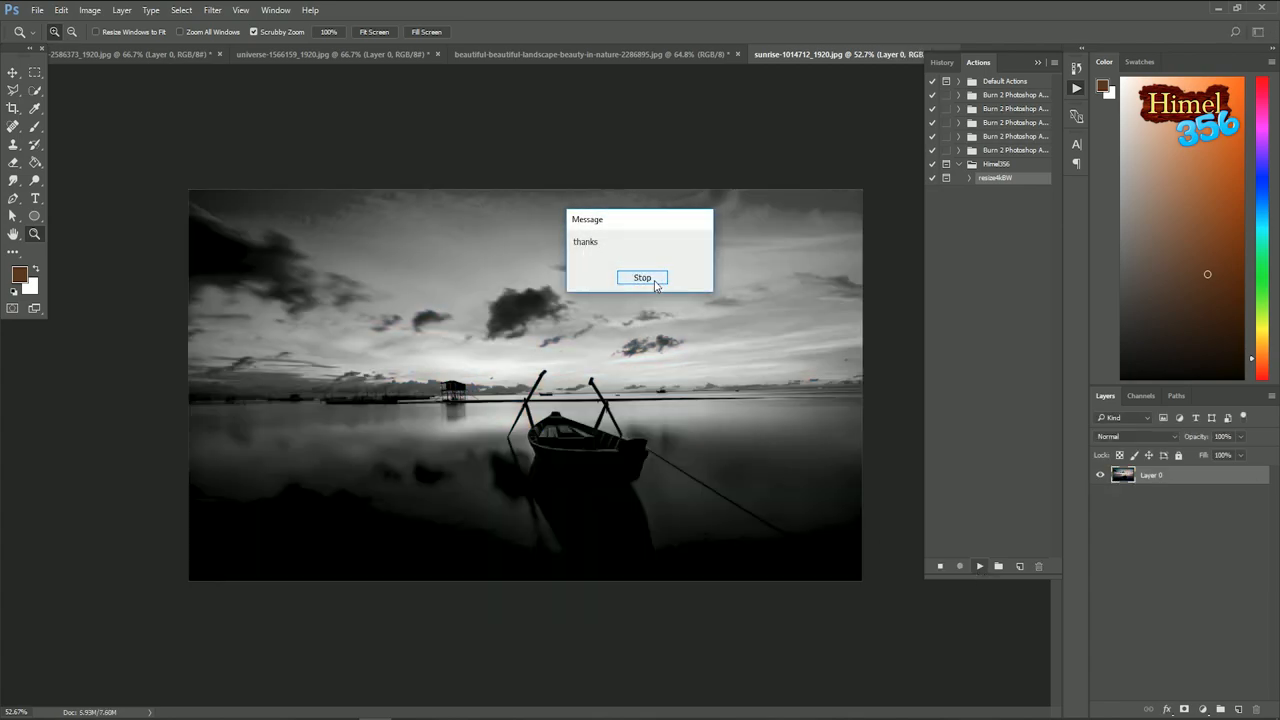
left_click(641, 278)
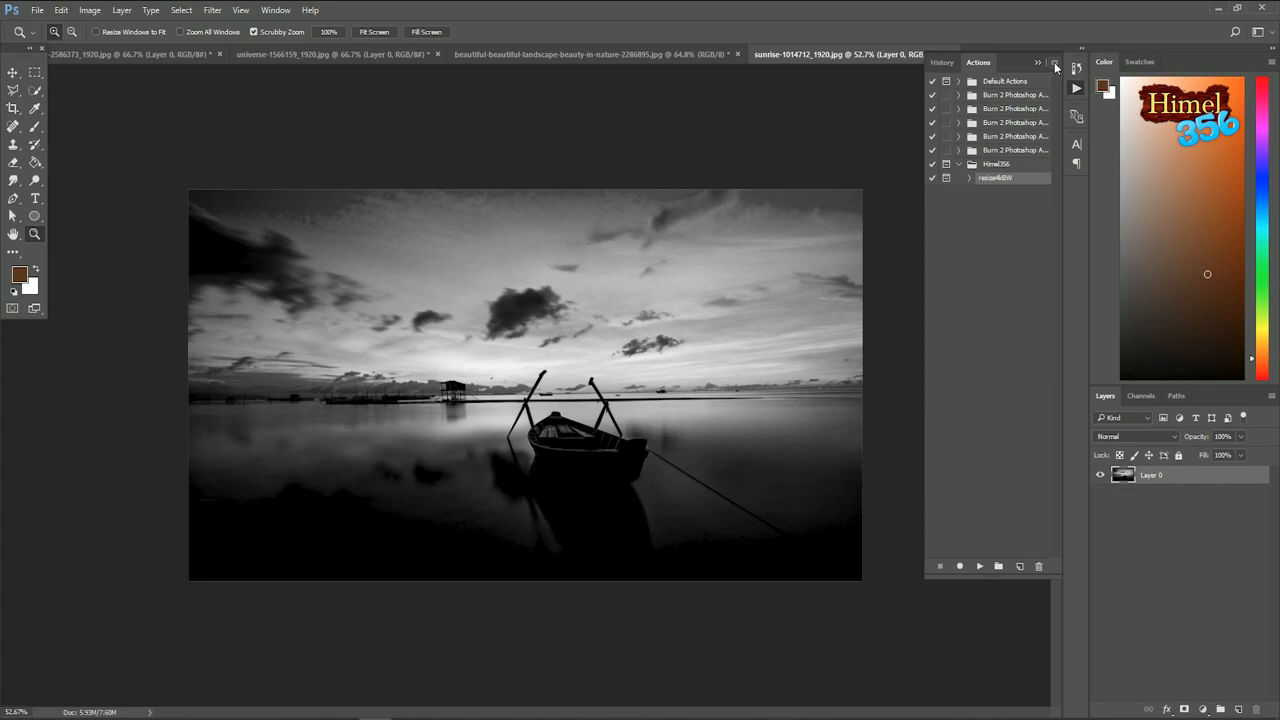
- Open Load Actions from the Actions panel menu, then cancel without loading
left_click(1055, 63)
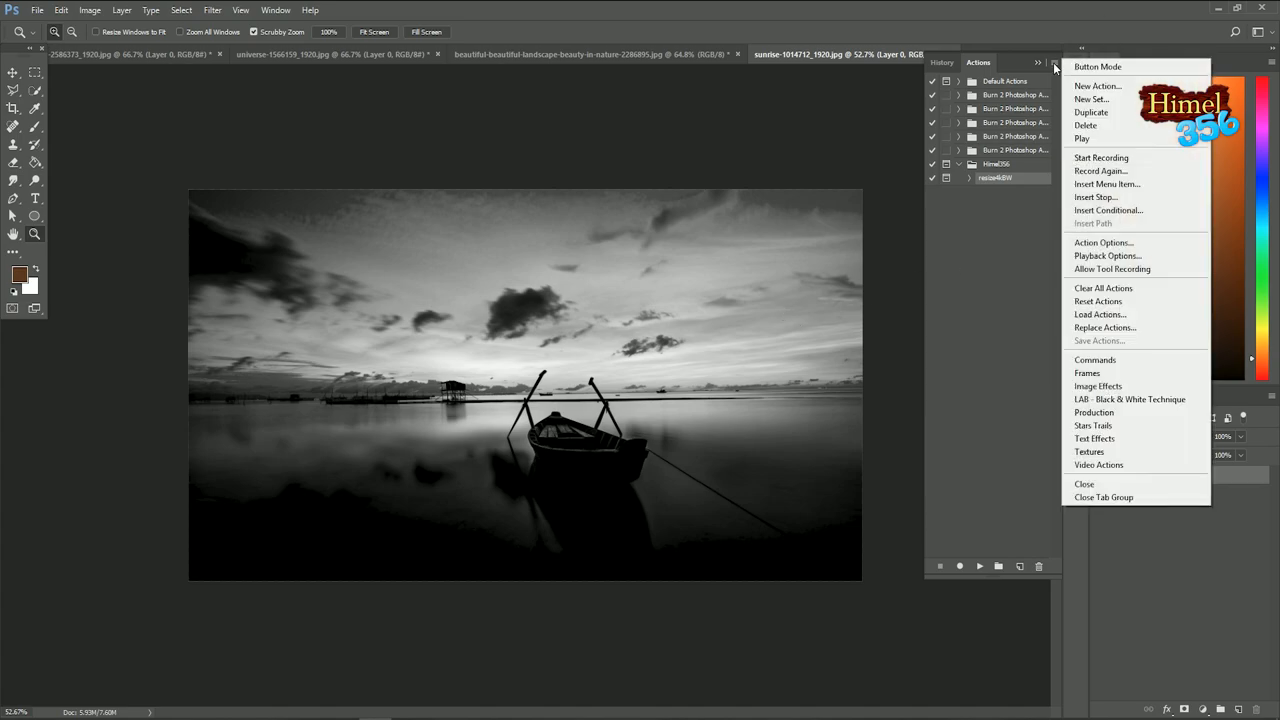
left_click(1100, 314)
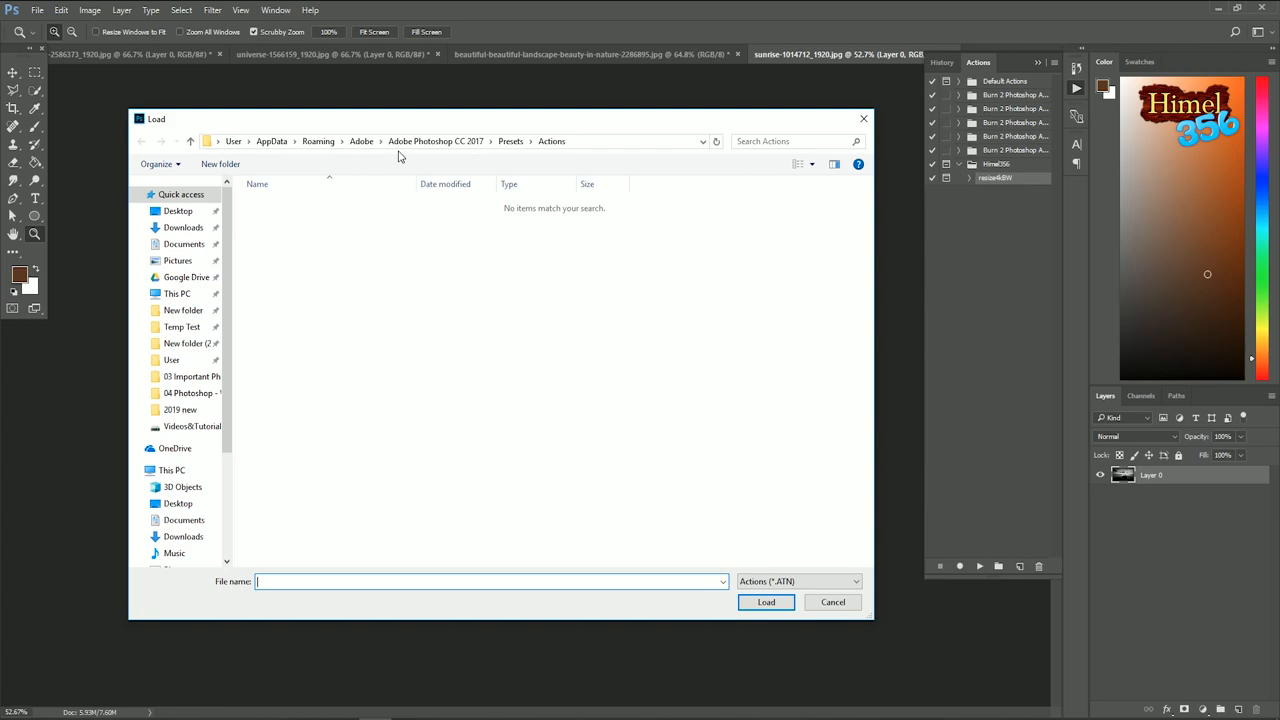
left_click(832, 601)
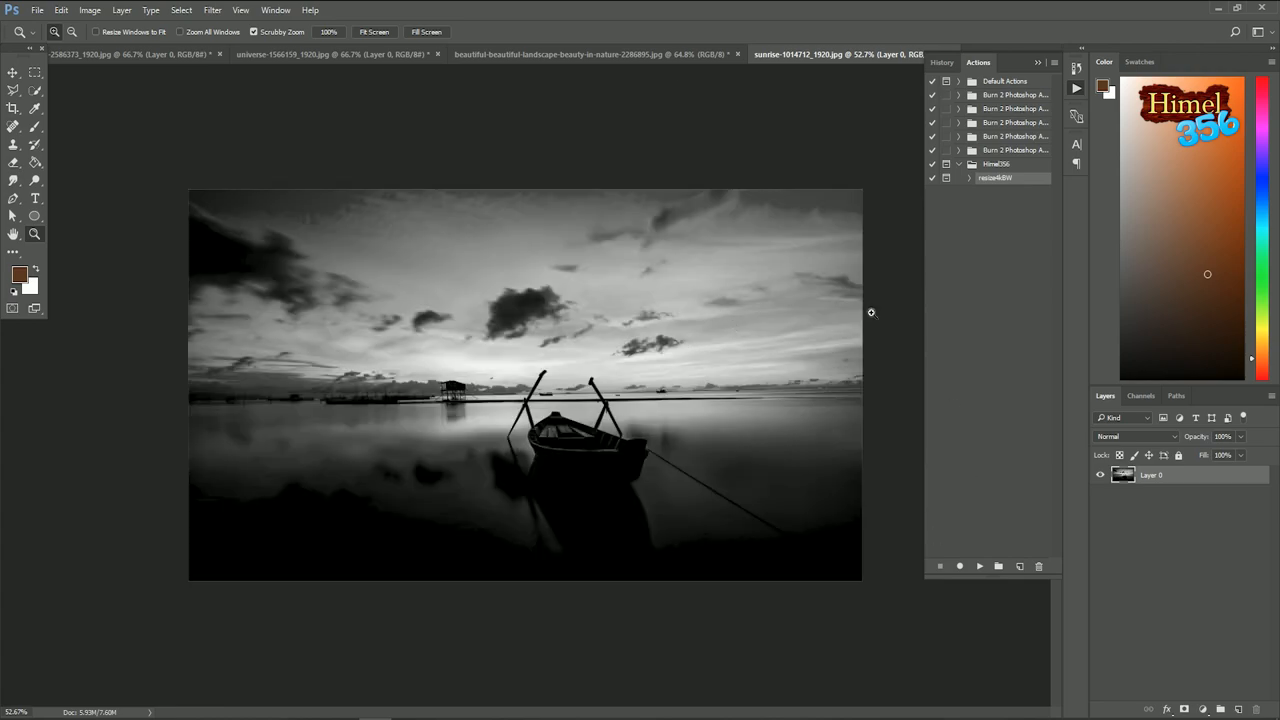
mouse_move(1040, 566)
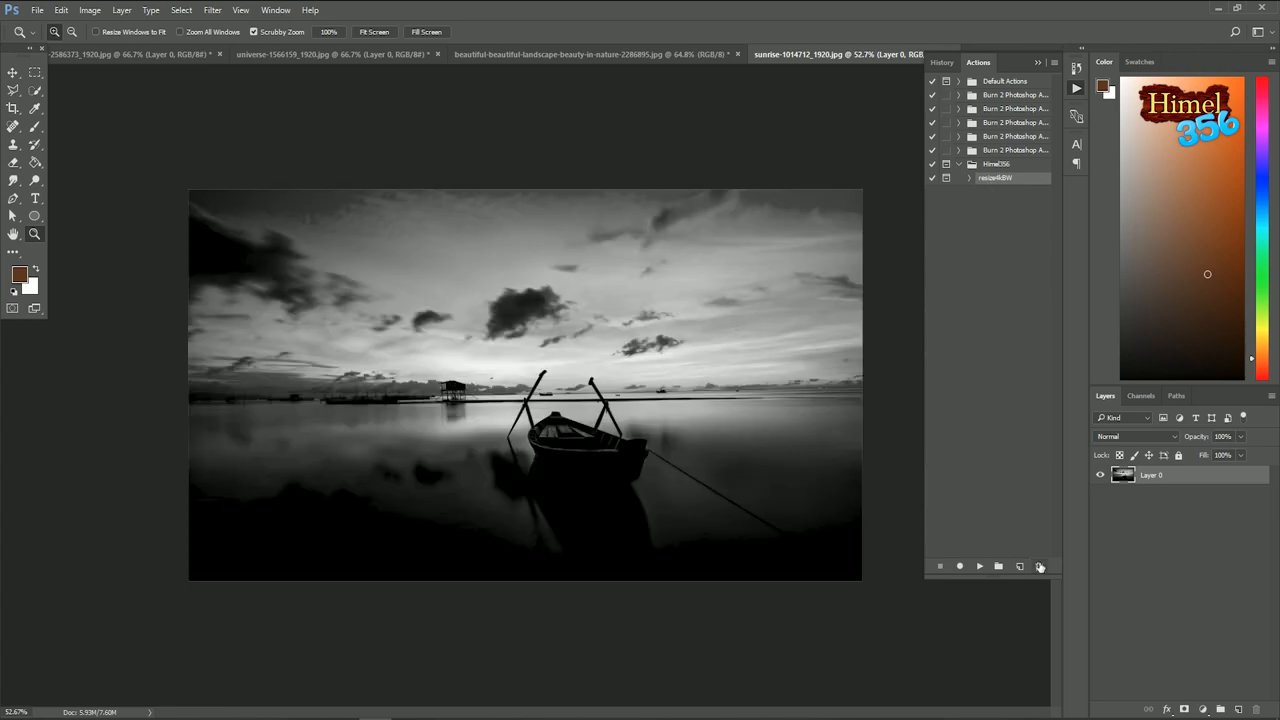
- Delete the resize4BW action from the Himel356 set and confirm
left_click(1039, 566)
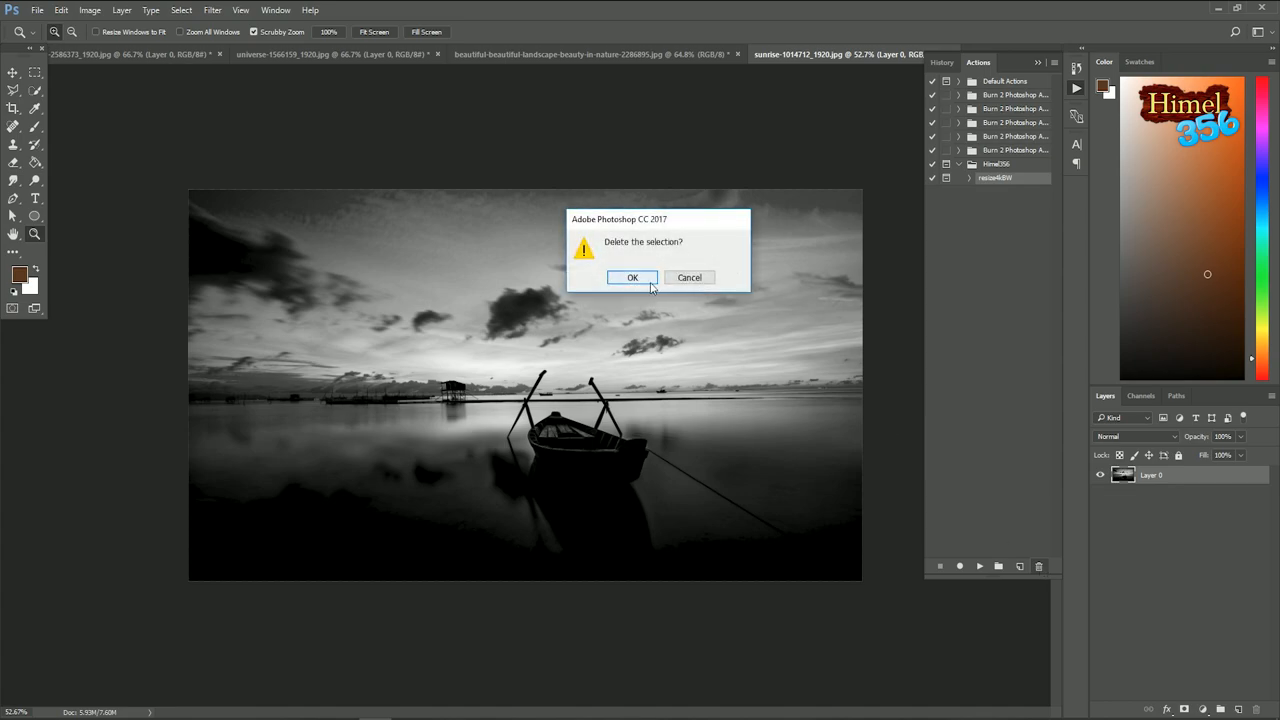
left_click(632, 277)
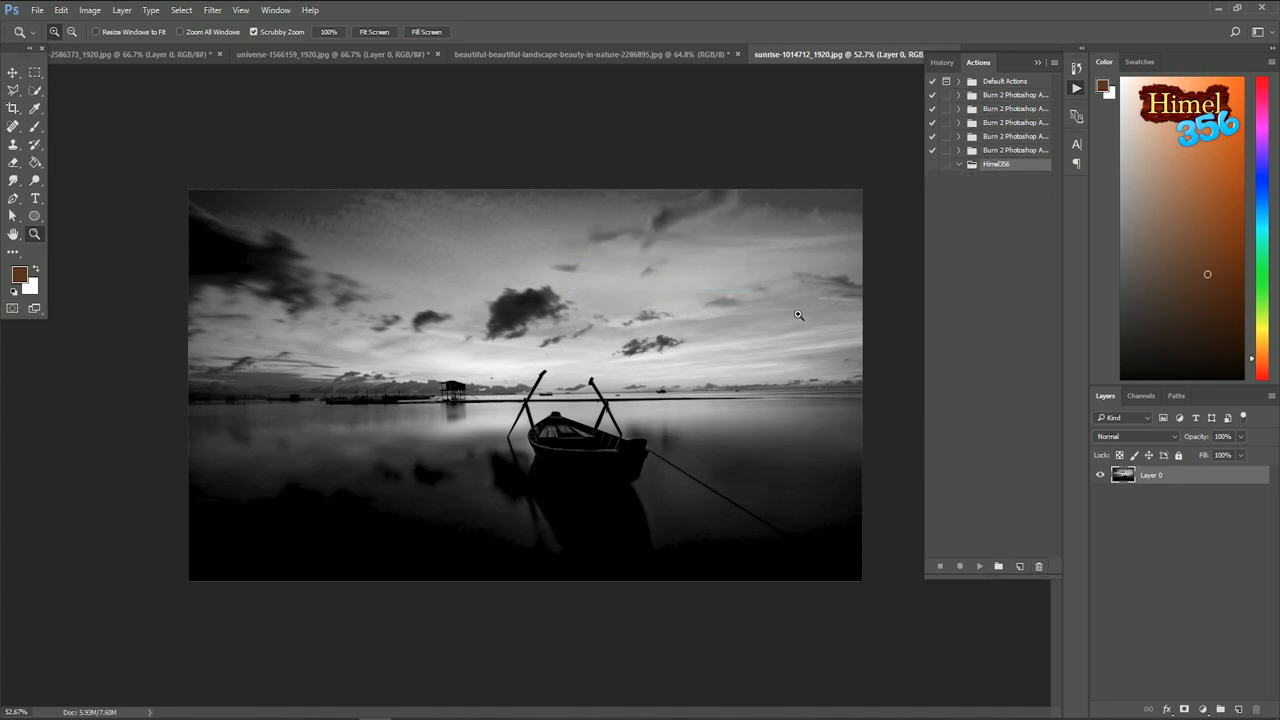
mouse_move(521, 525)
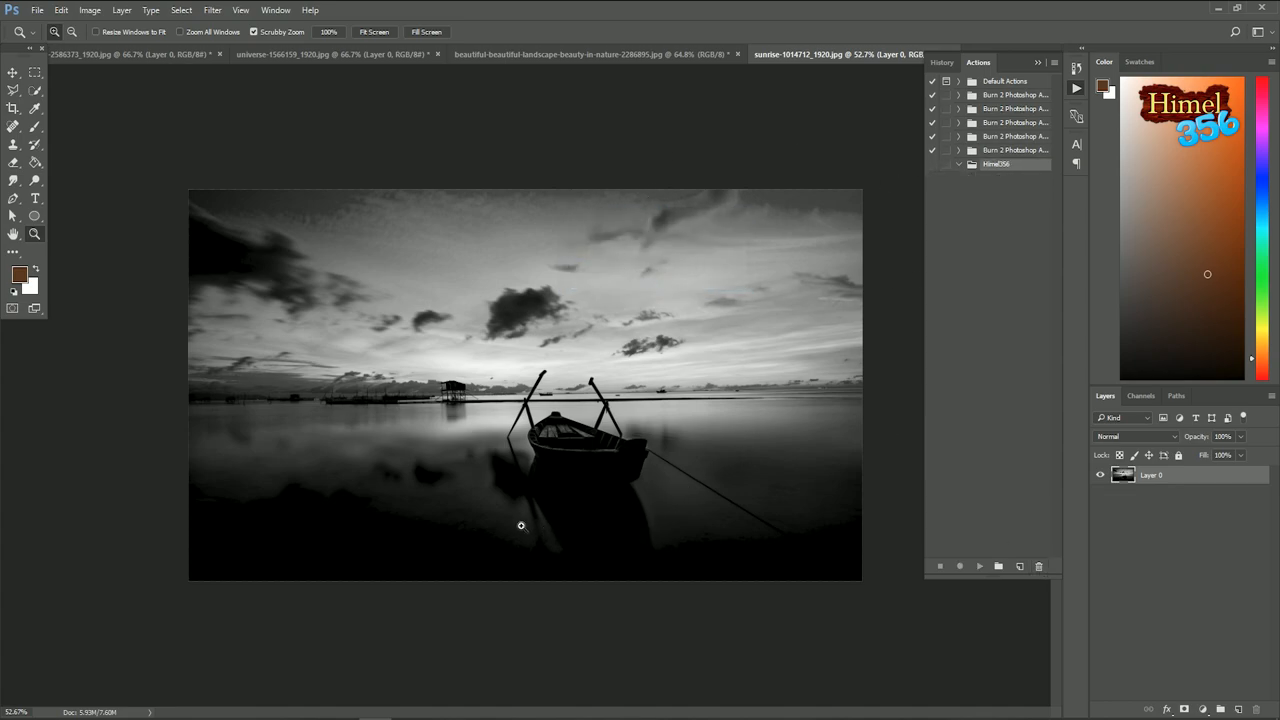